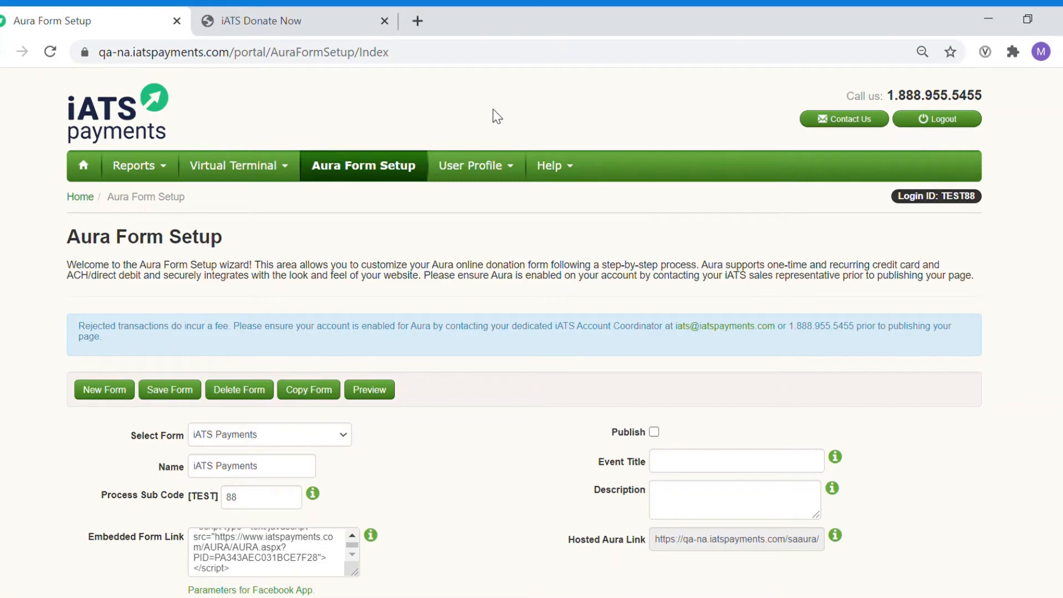
mouse_move(376, 181)
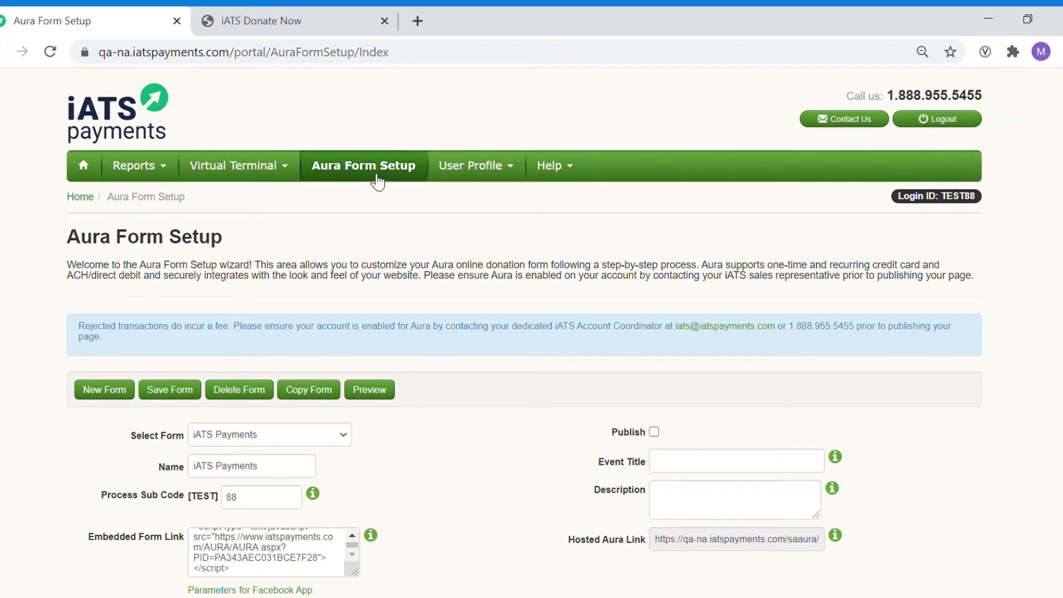
Expand Pre-populate Form Setup, download the Example CSV File and open it.
scroll("down", 3)
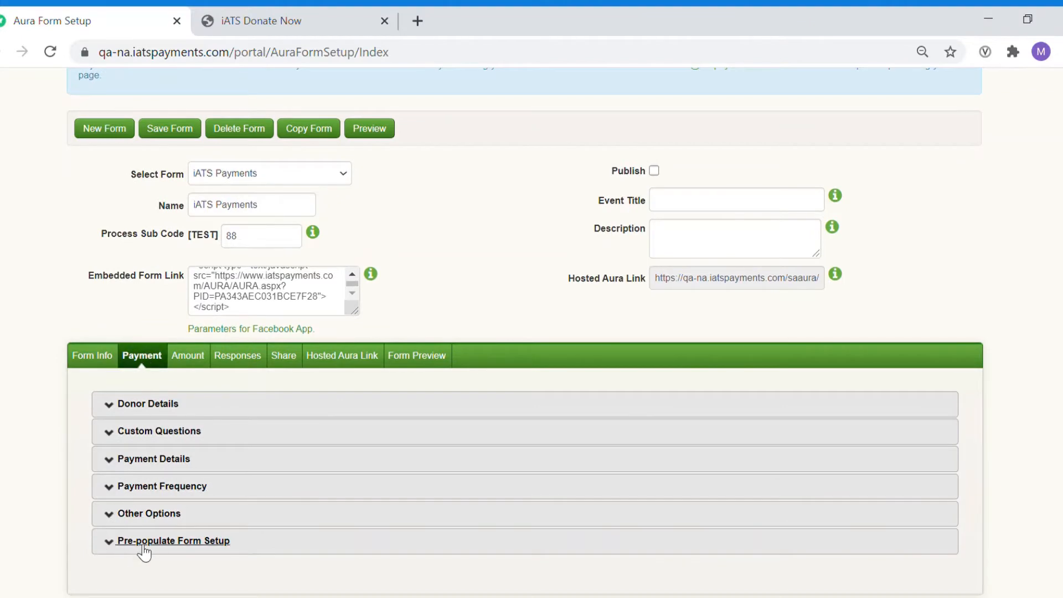
left_click(172, 540)
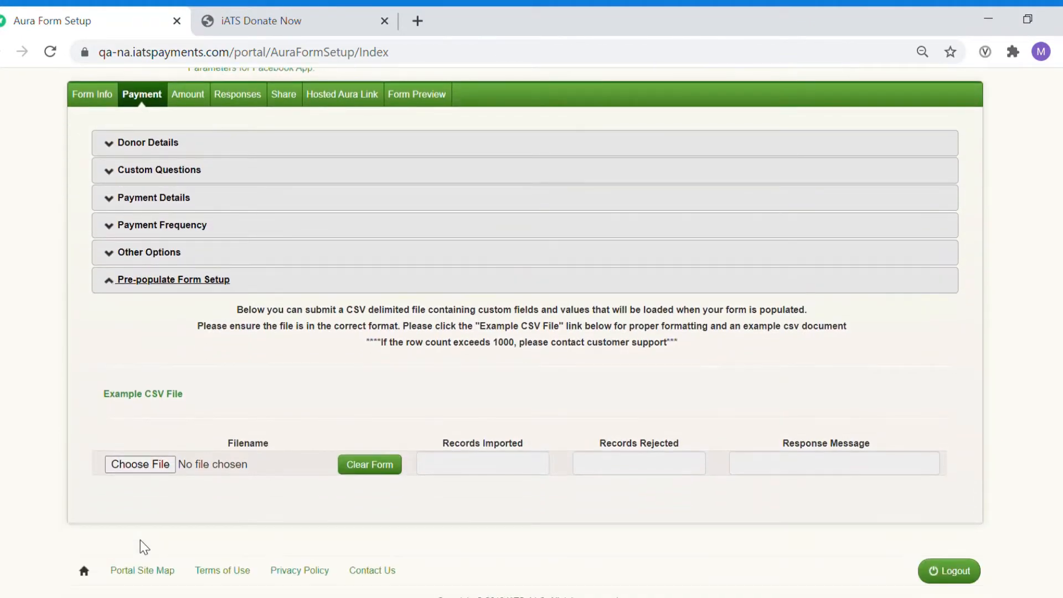
mouse_move(143, 393)
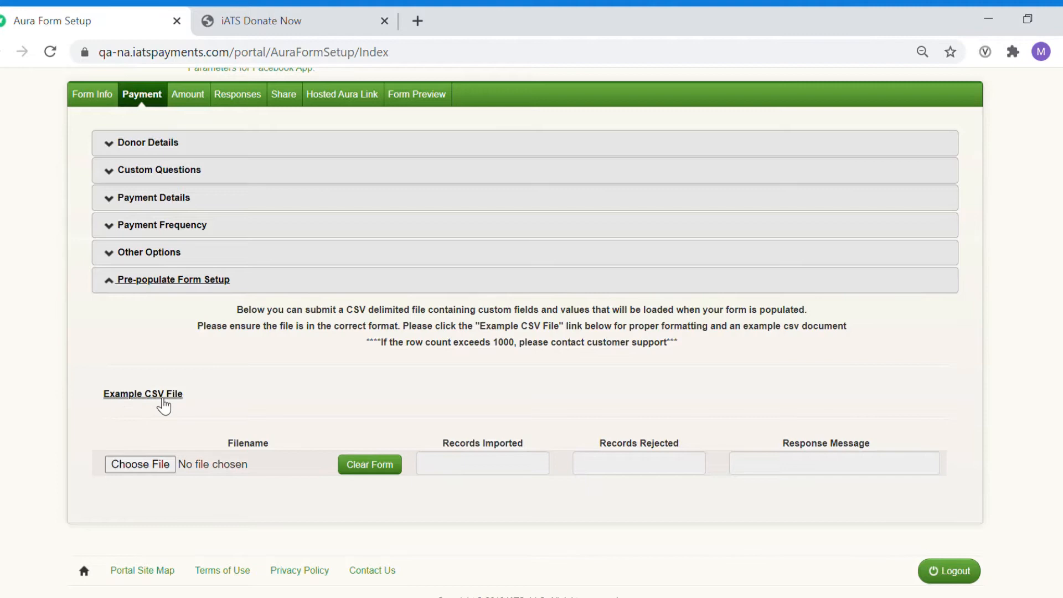
left_click(142, 393)
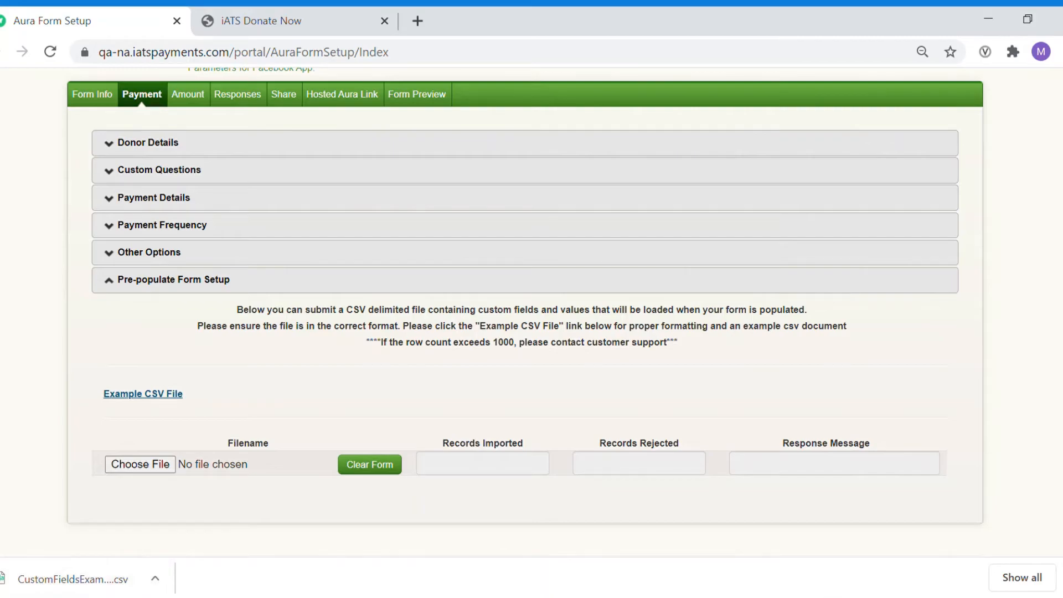
left_click(73, 579)
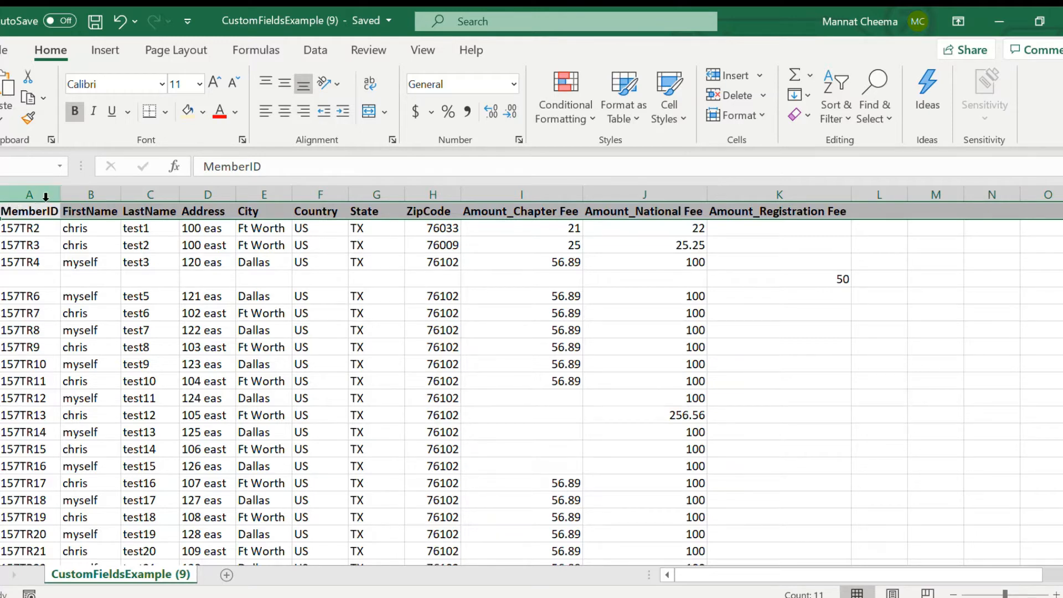
Review the MemberID header and select the FirstName through ZipCode donor columns.
left_click(28, 194)
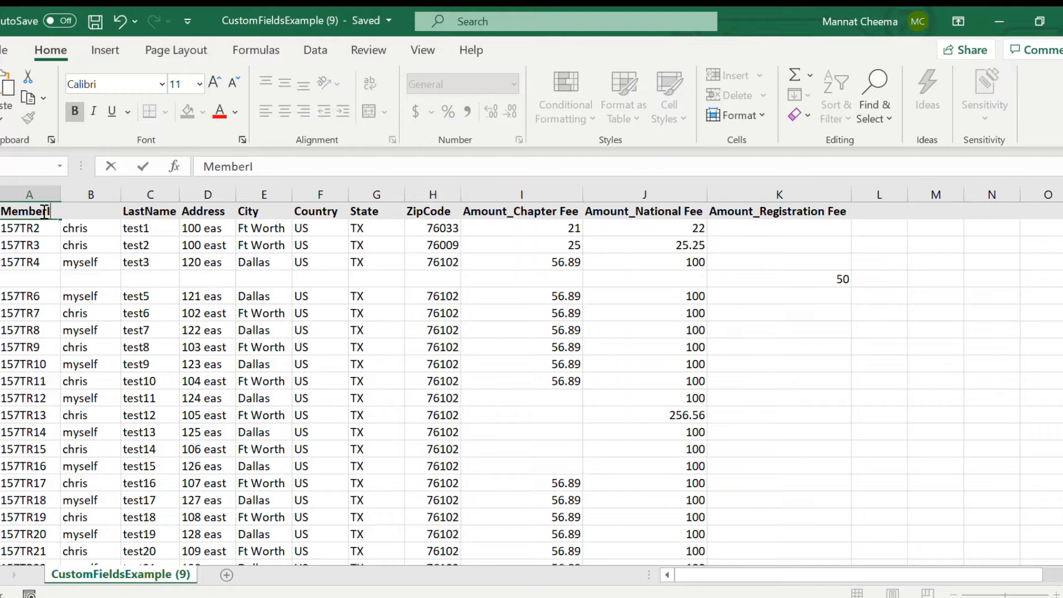
left_click(91, 193)
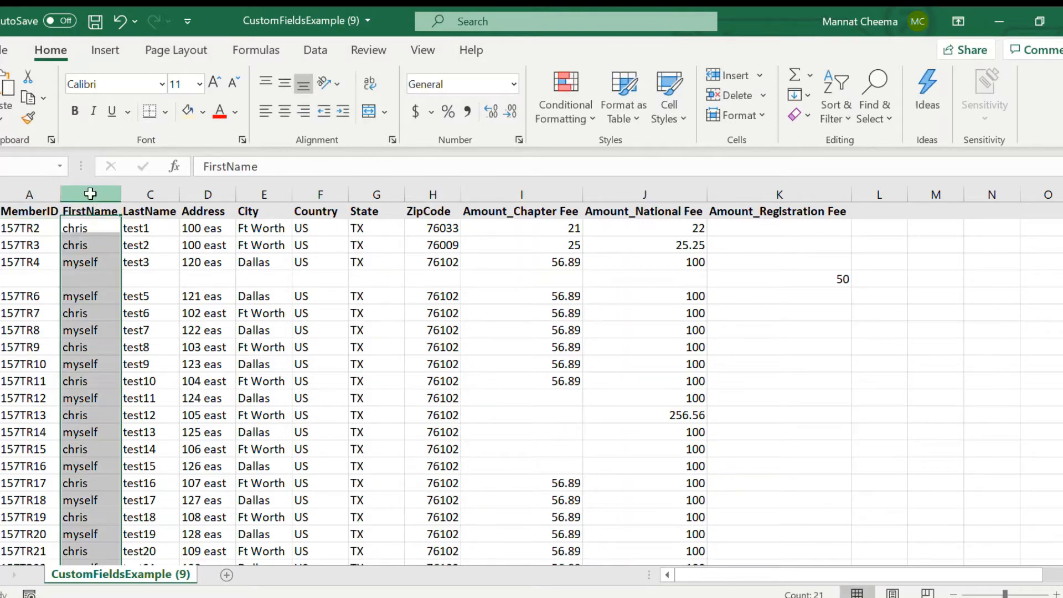
left_click(520, 195)
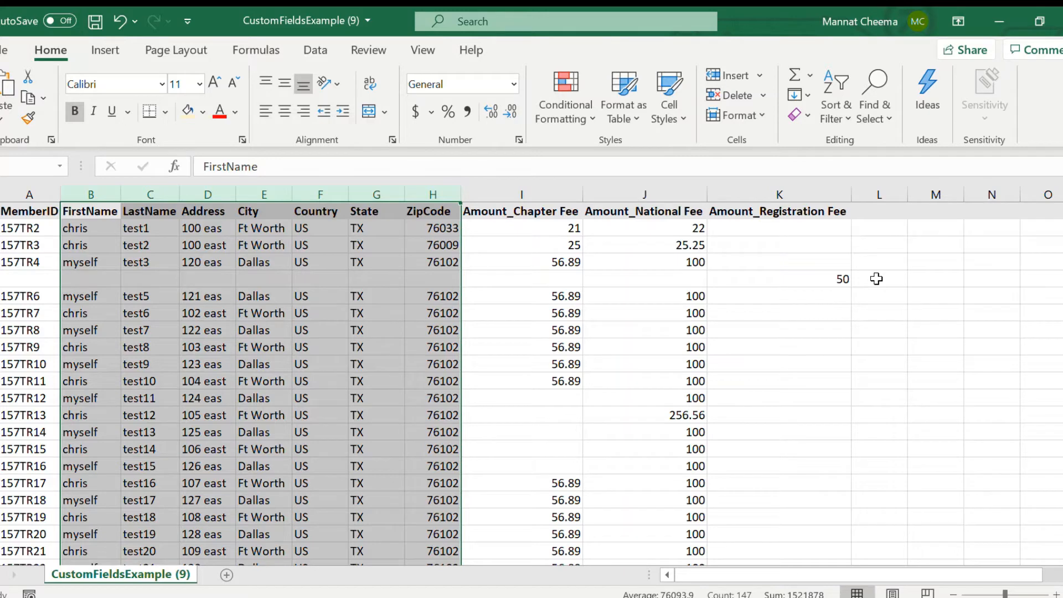
mouse_move(395, 209)
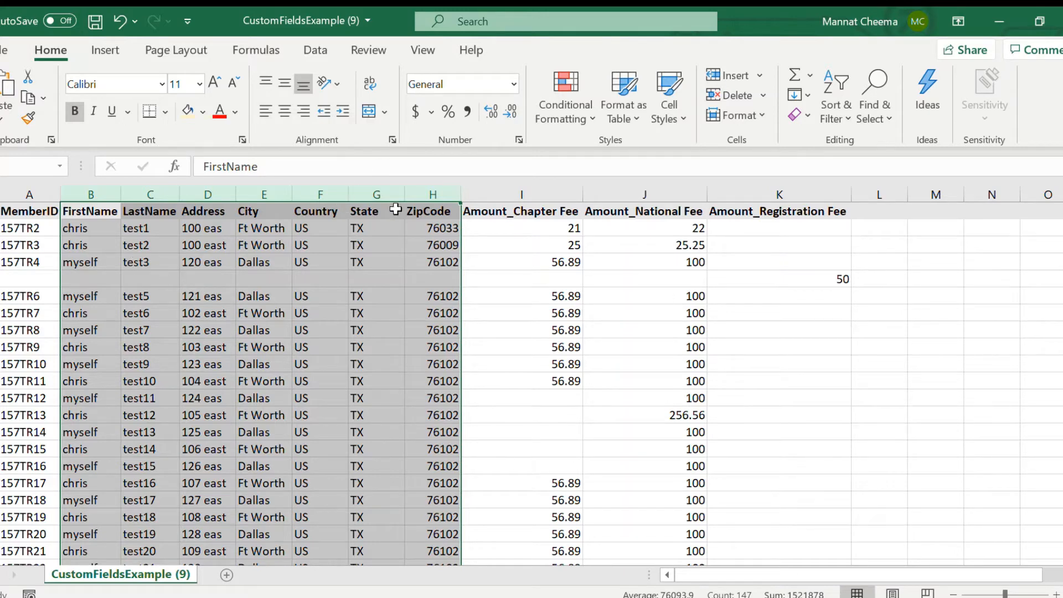
mouse_move(1009, 152)
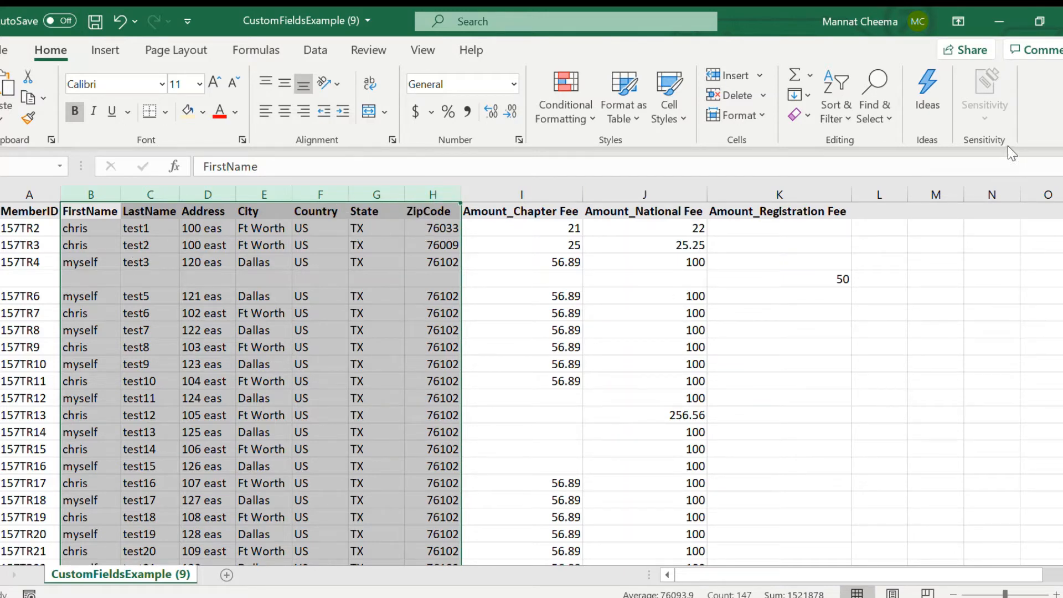
mouse_move(930, 300)
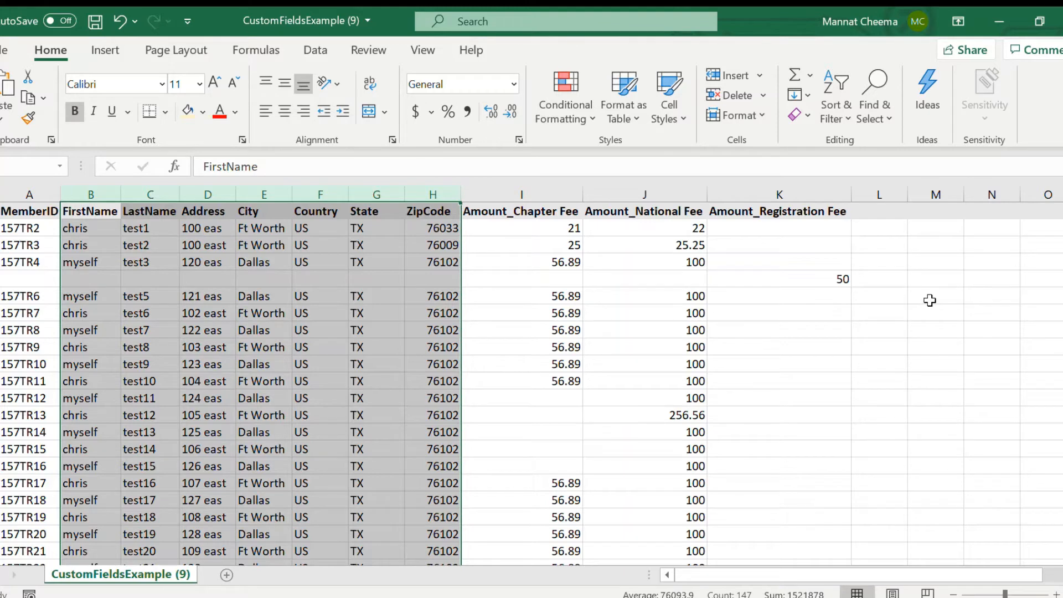
mouse_move(1014, 114)
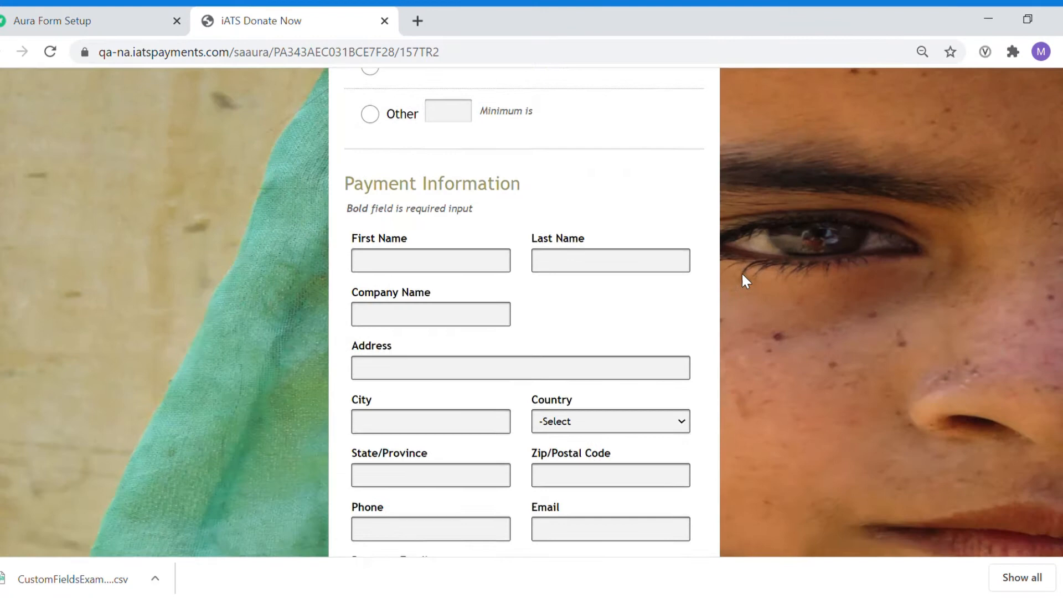
scroll("down", 3)
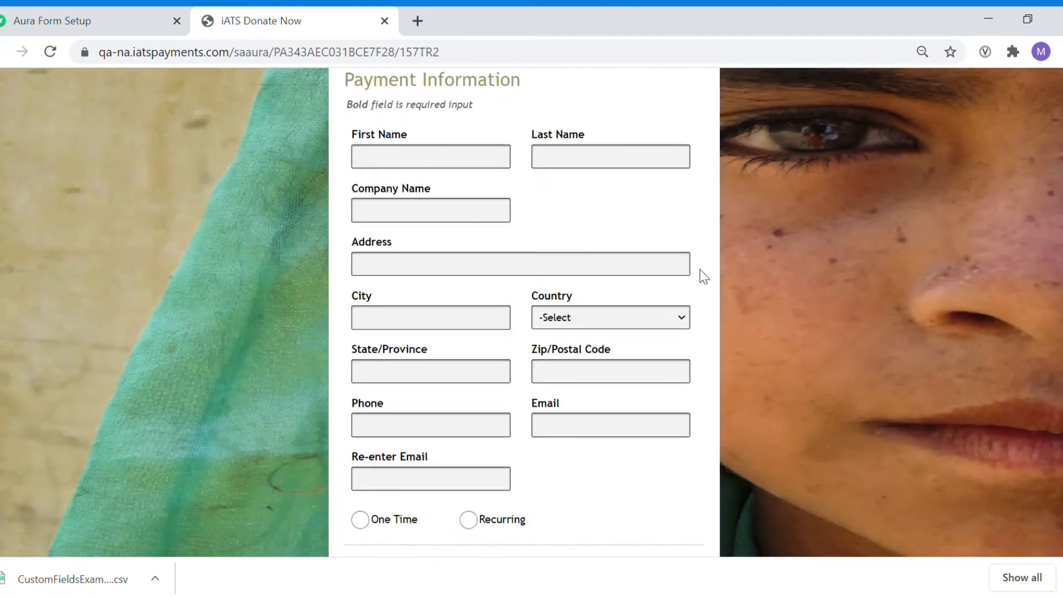
mouse_move(588, 452)
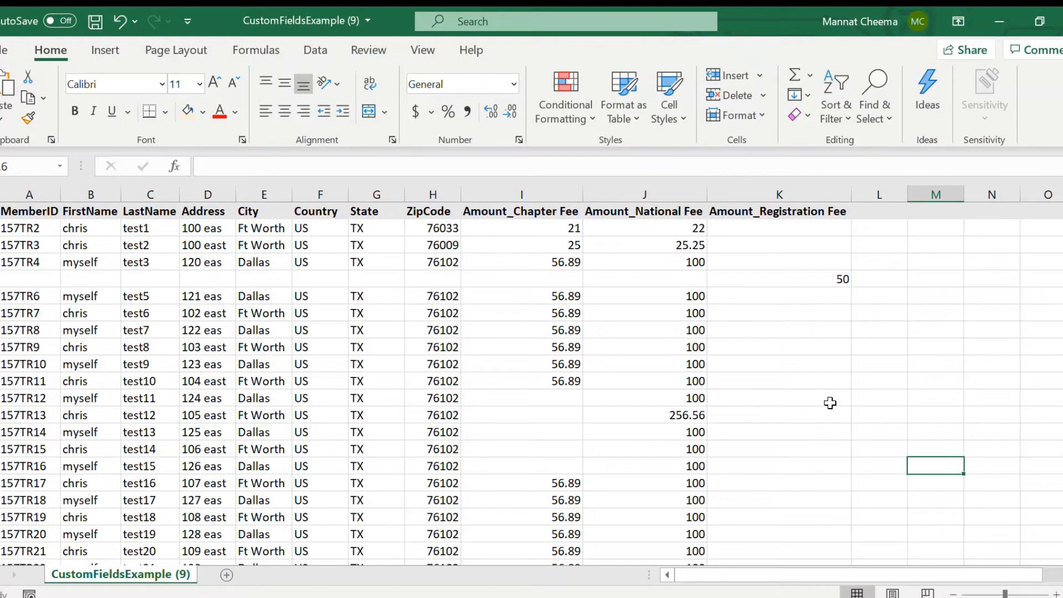
mouse_move(531, 221)
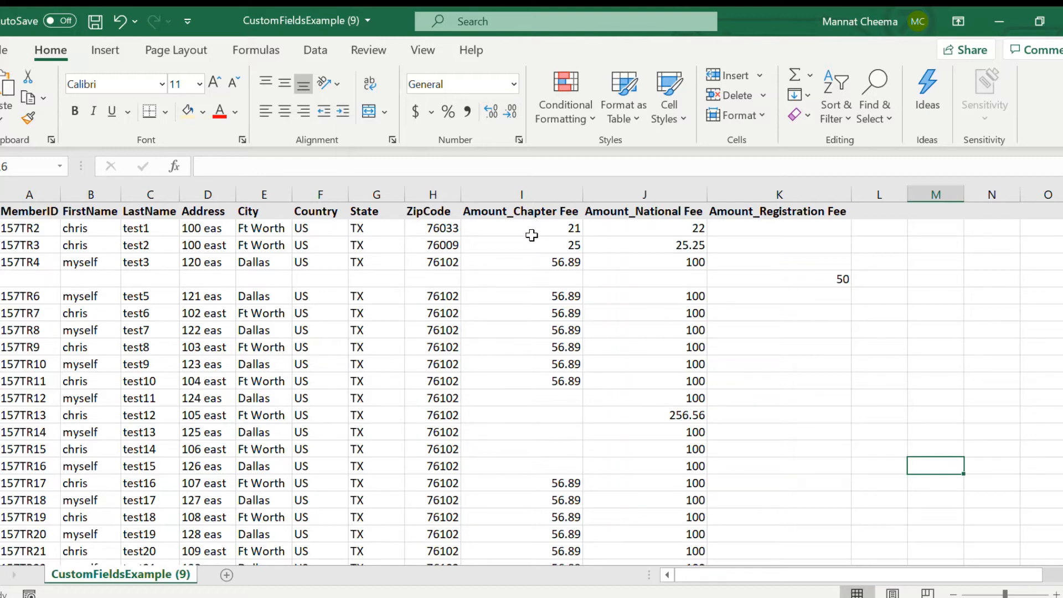
mouse_move(531, 228)
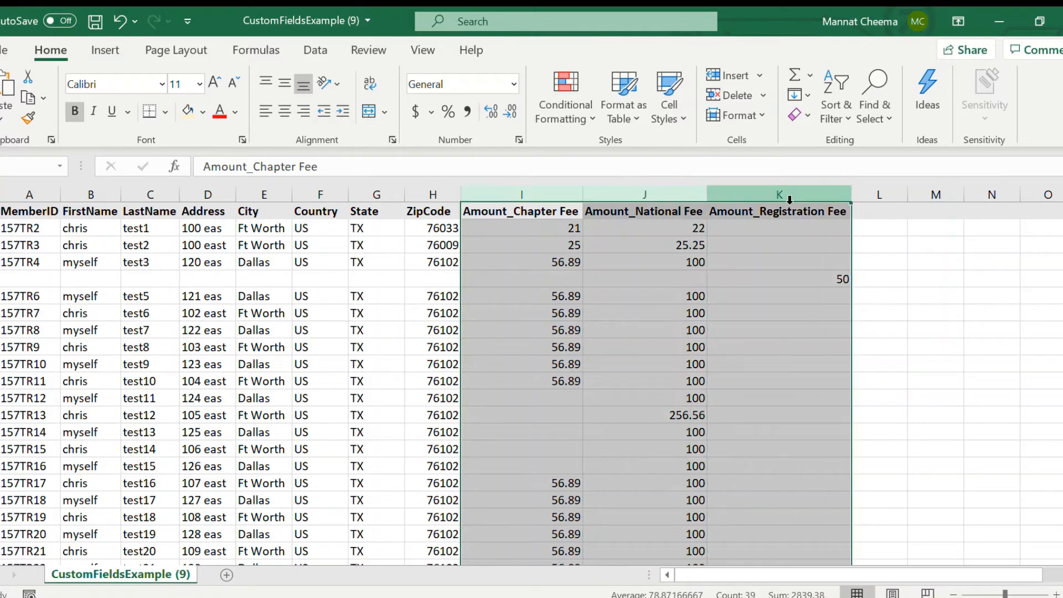
left_click(520, 227)
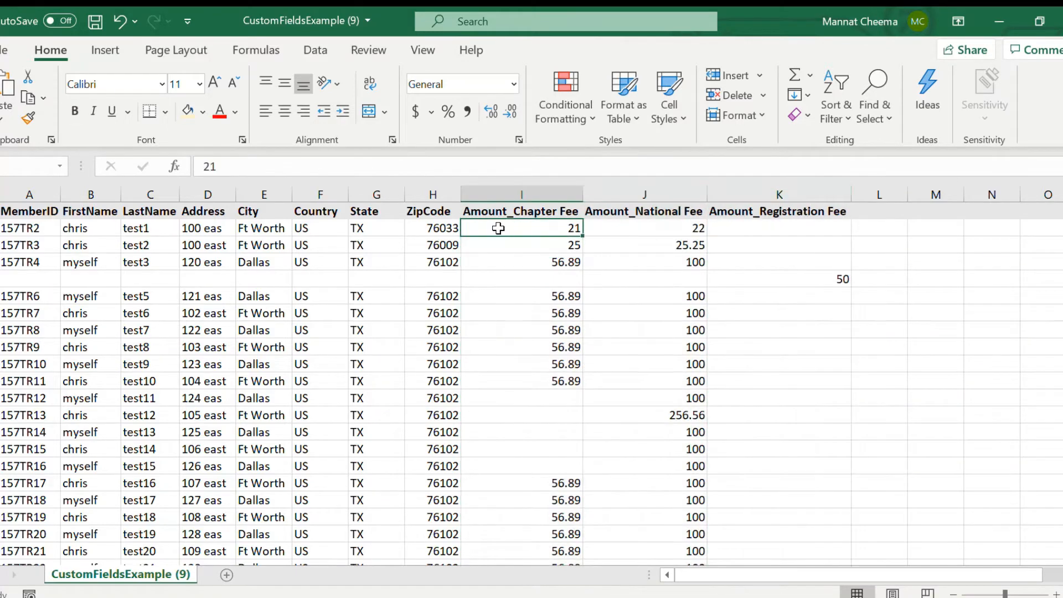
left_click(522, 211)
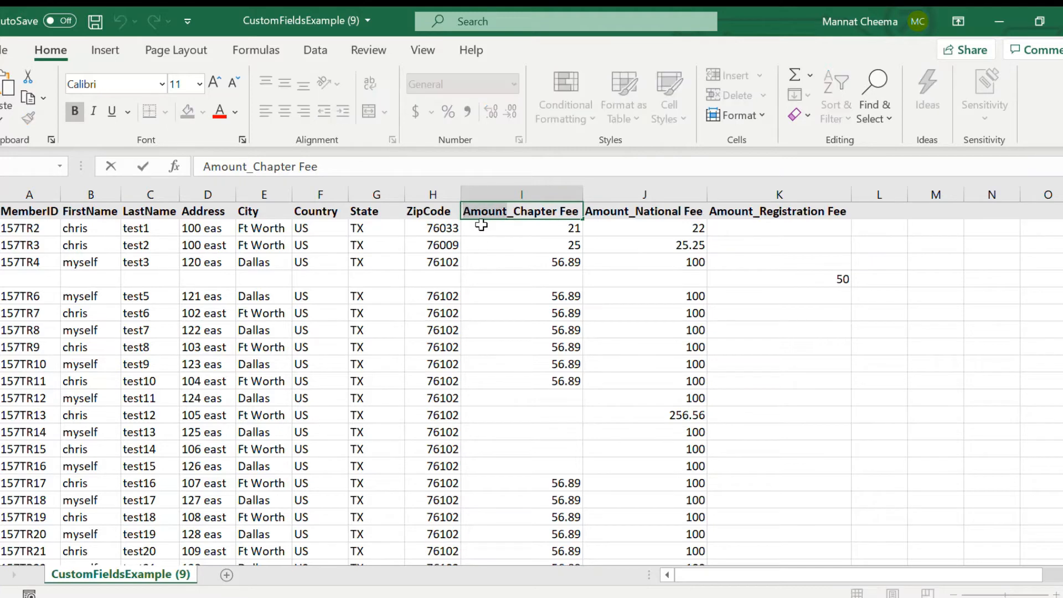
left_click(643, 211)
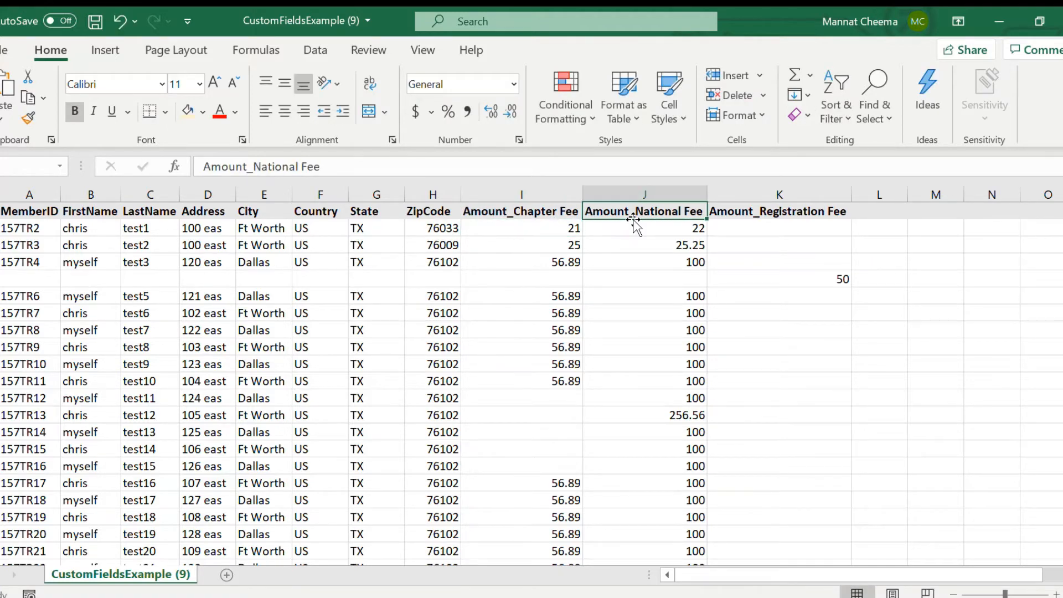
left_click(779, 211)
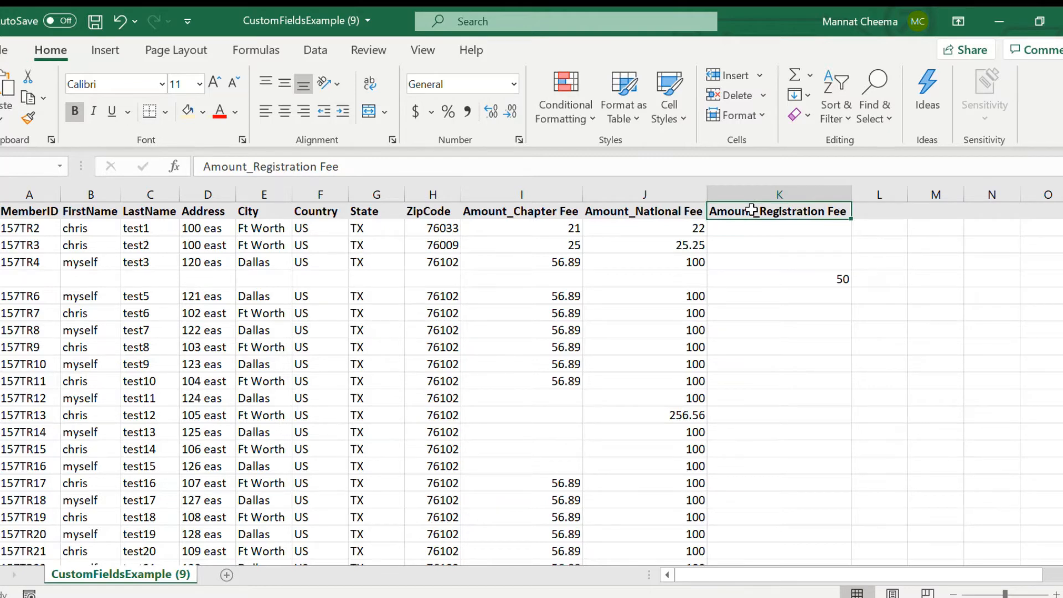
mouse_move(661, 299)
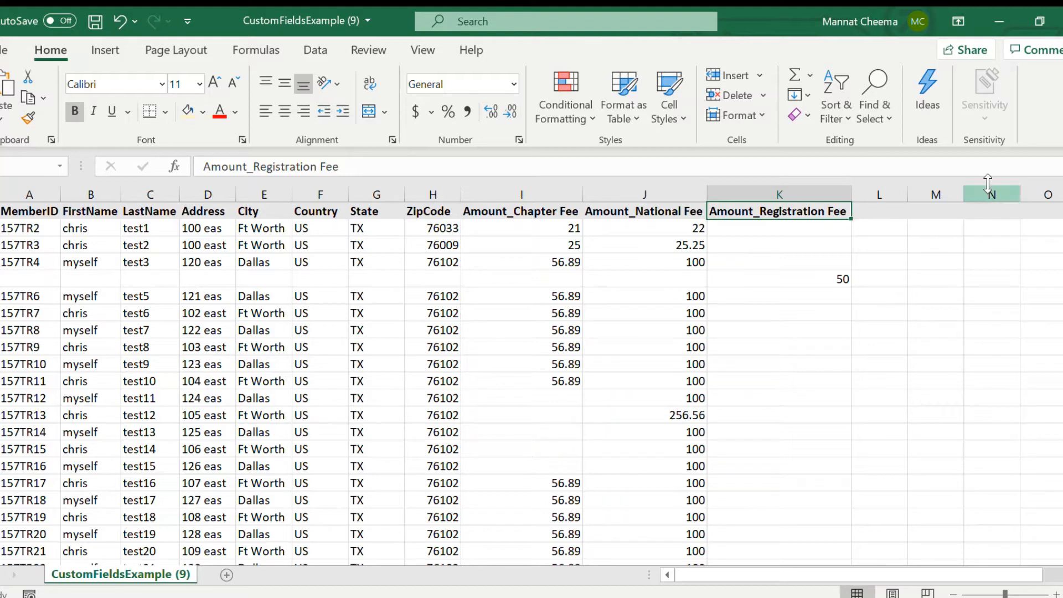
mouse_move(1011, 113)
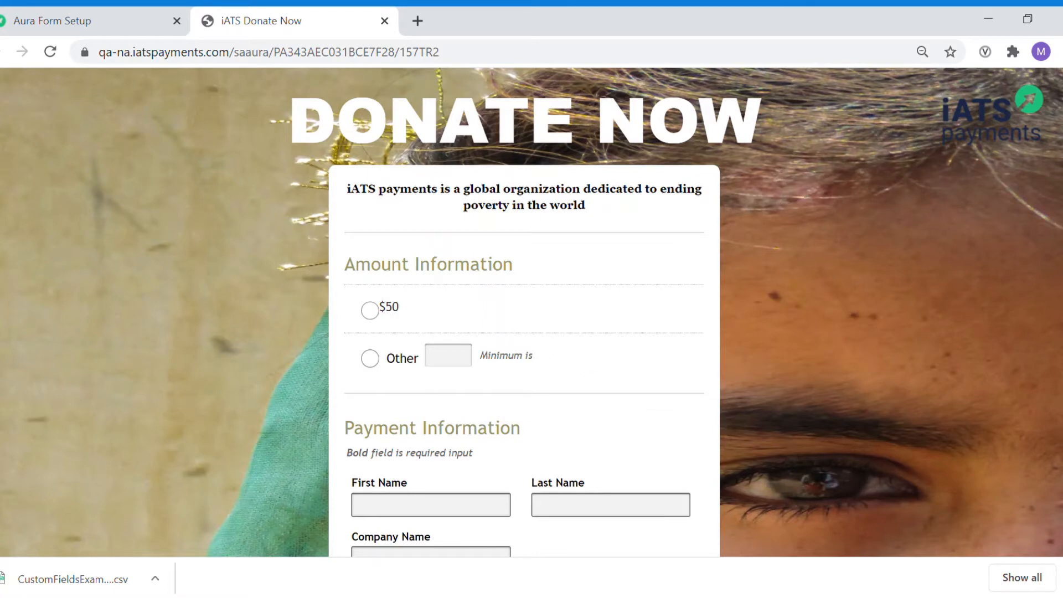
mouse_move(867, 377)
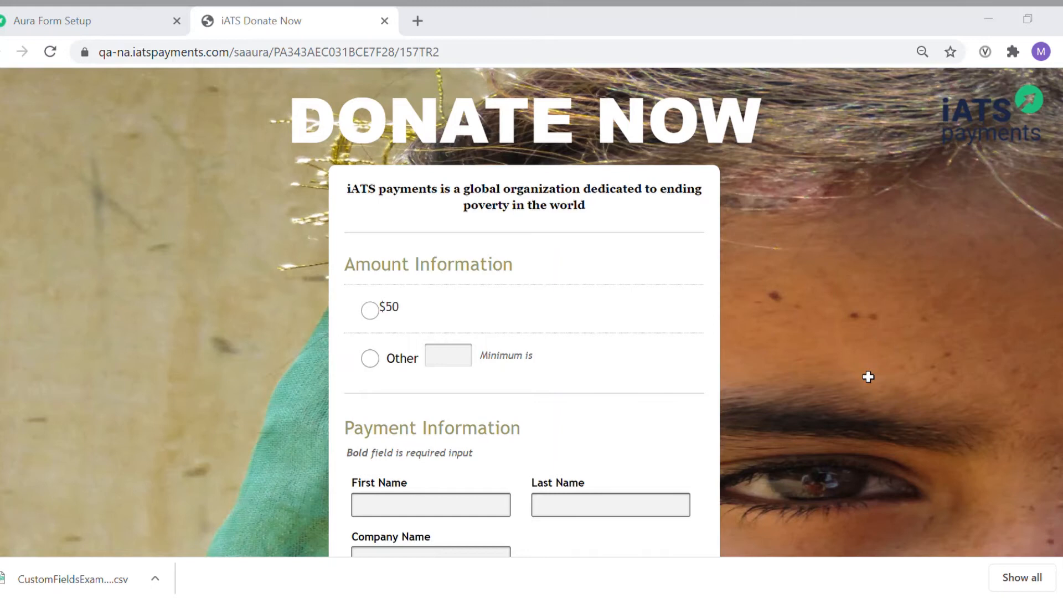
mouse_move(857, 387)
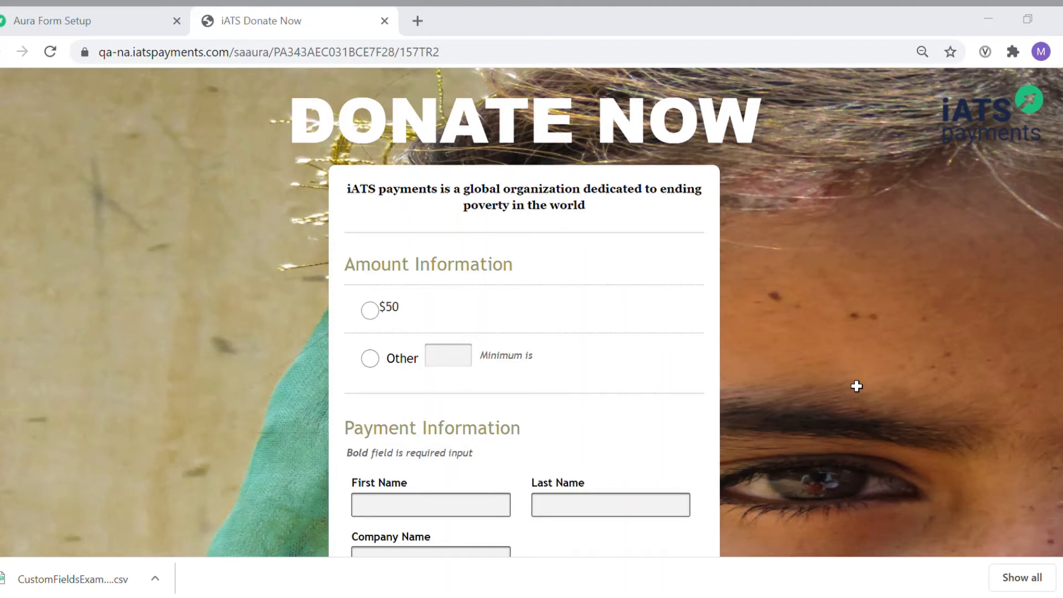
mouse_move(100, 29)
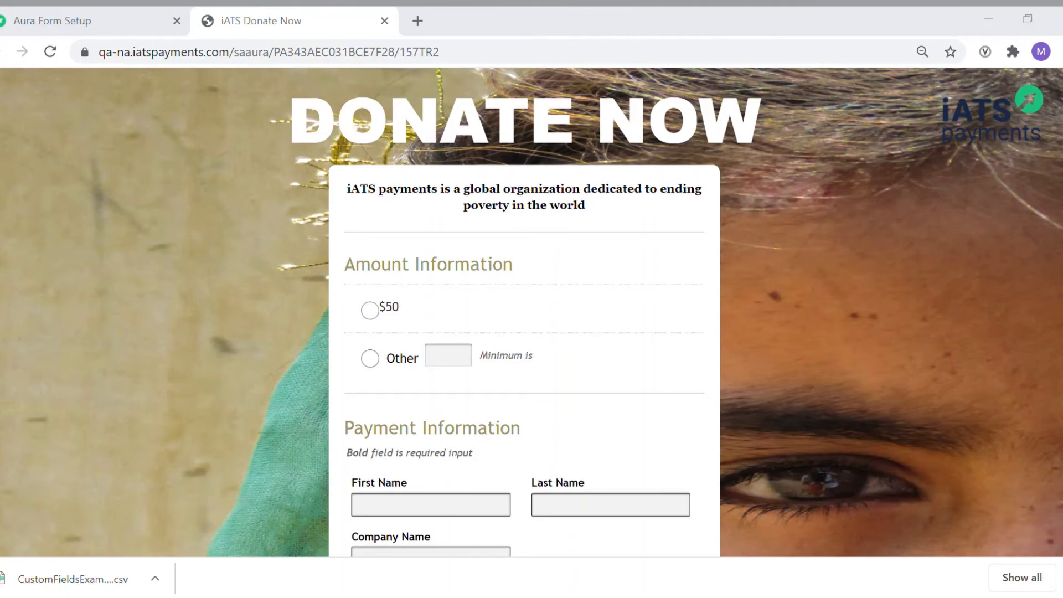
Switch from the iATS Donate Now tab back to the Aura Form Setup page.
left_click(81, 21)
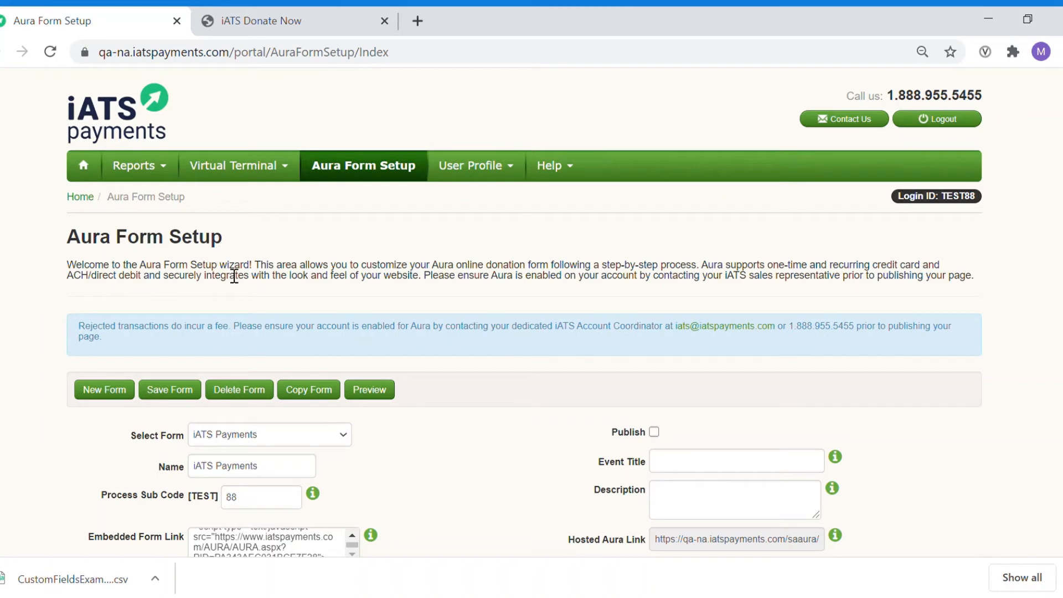
scroll("down", 3)
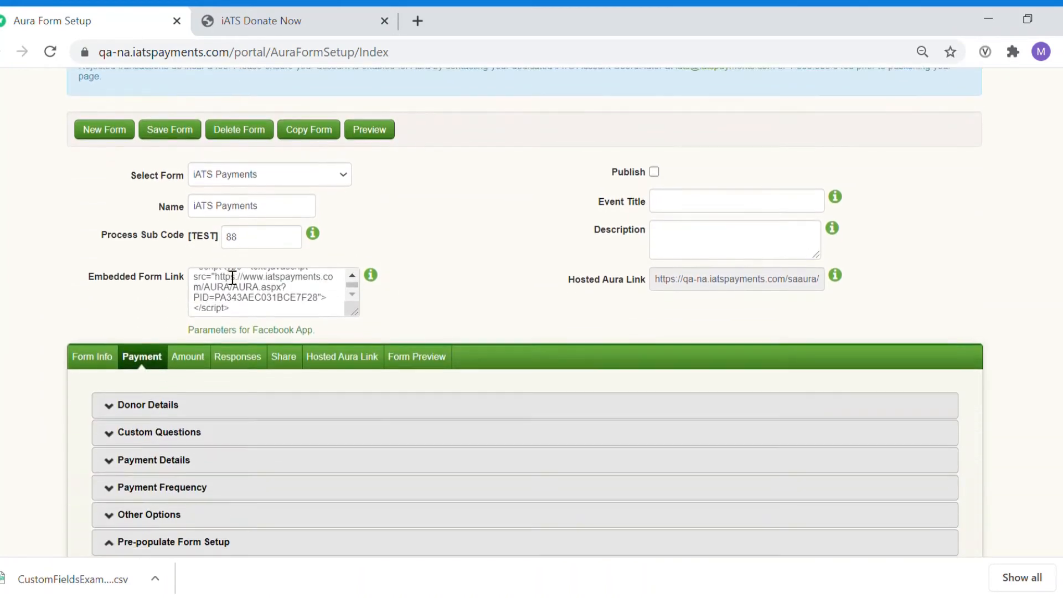
scroll("down", 3)
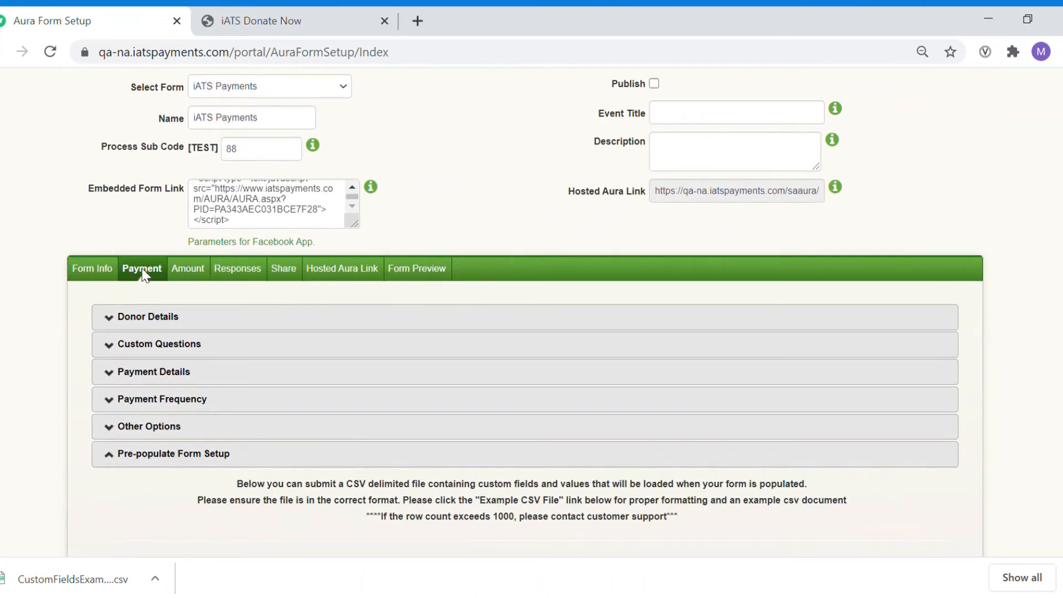
left_click(173, 454)
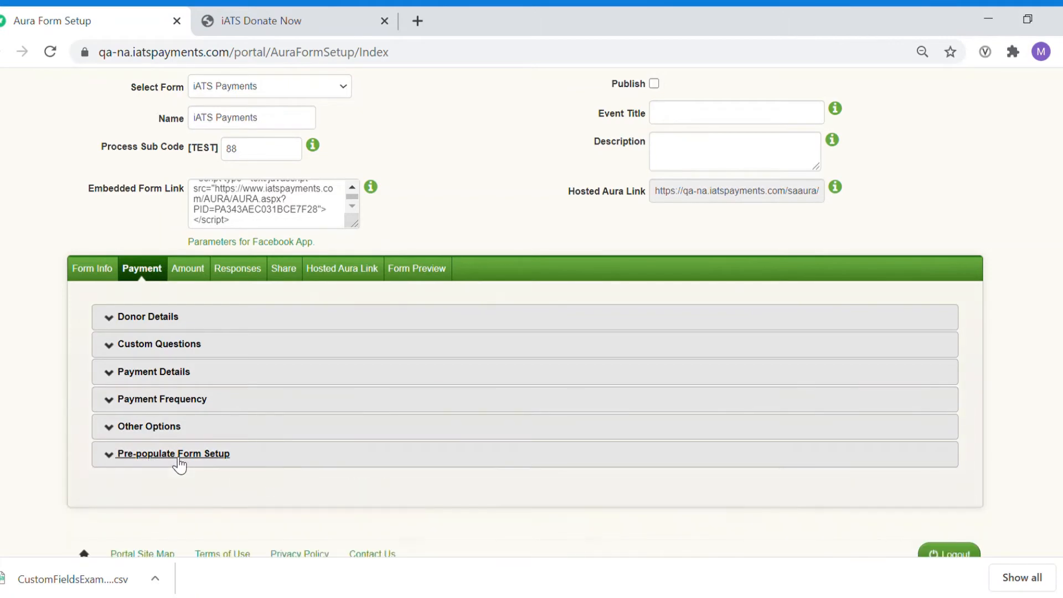
left_click(173, 453)
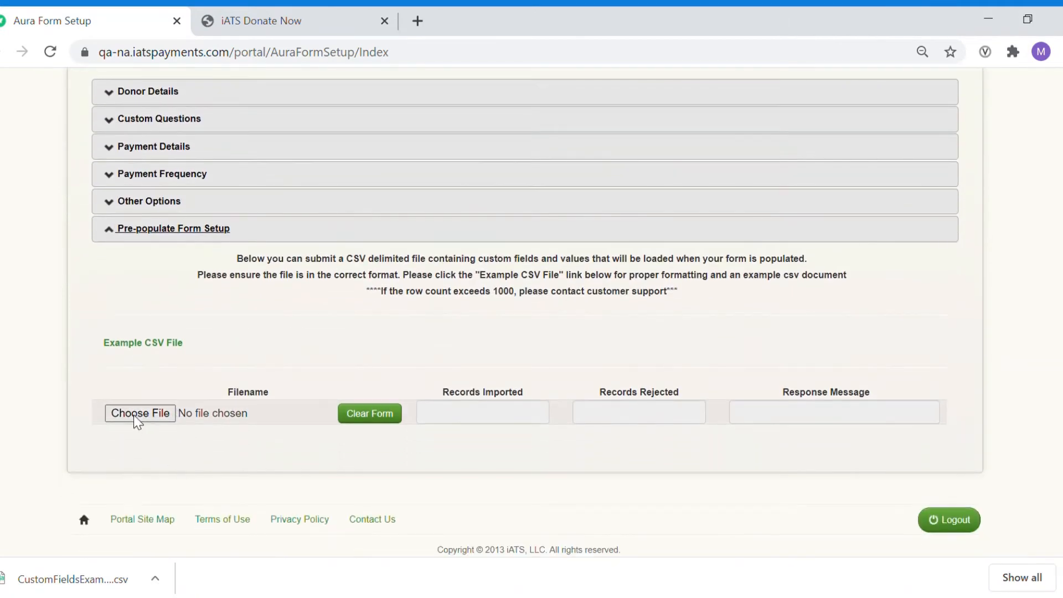
mouse_move(453, 217)
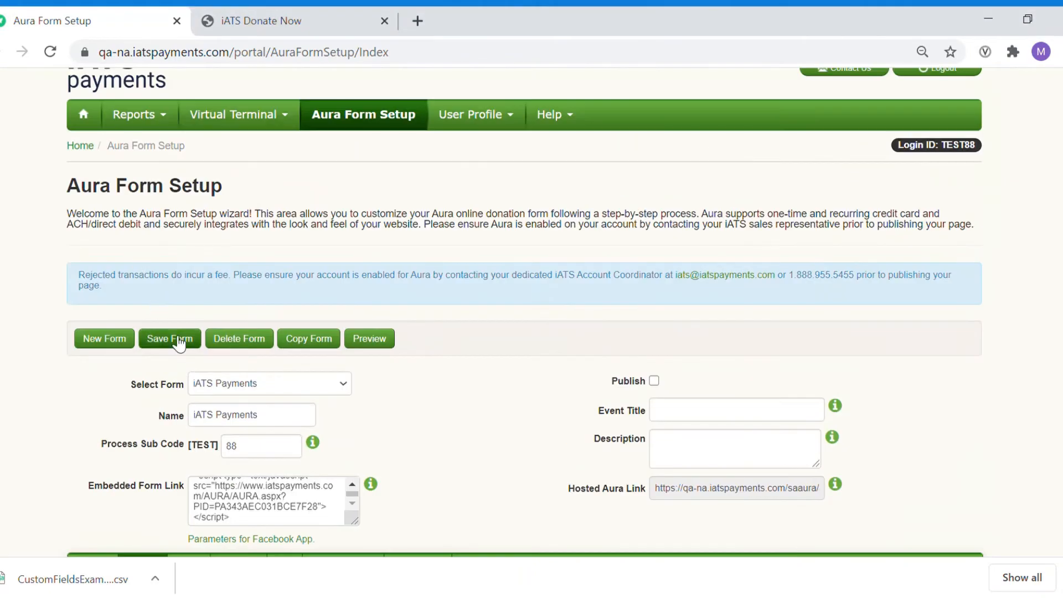
scroll("down", 3)
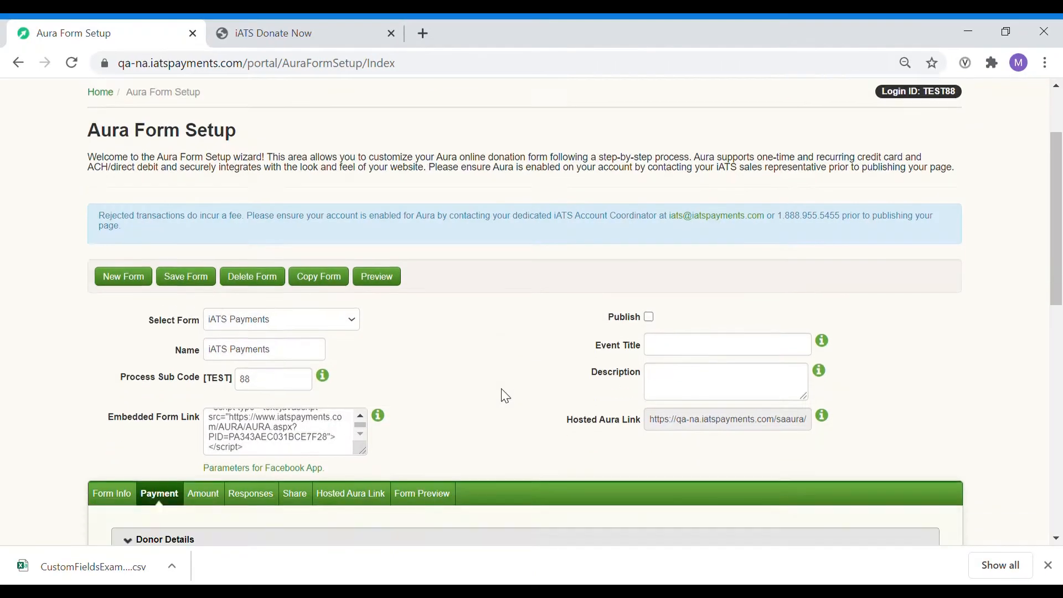
Scroll down to the Pre-populate Form Setup upload area.
scroll("down", 3)
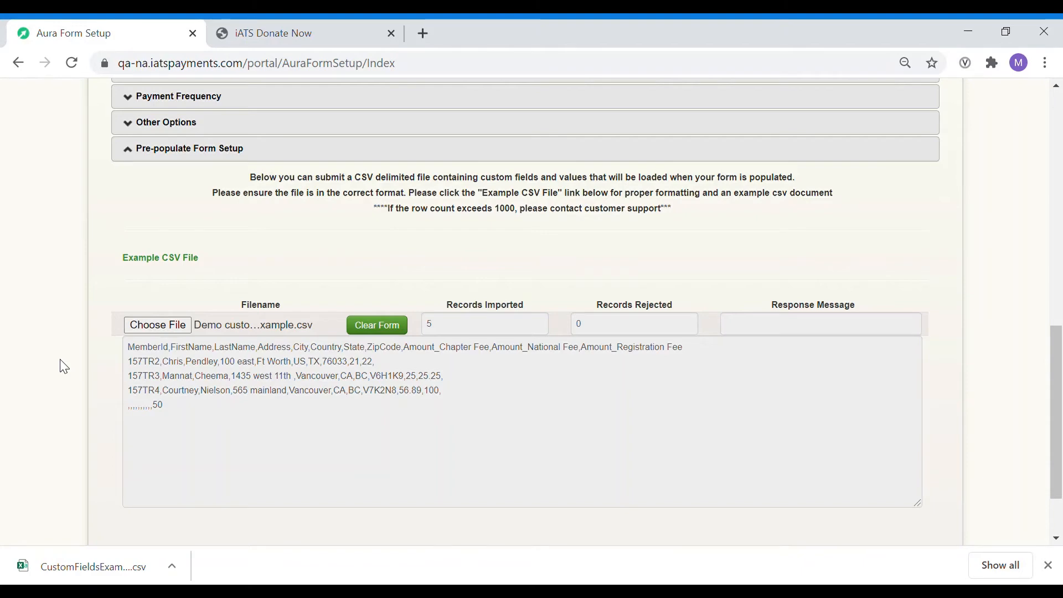
mouse_move(71, 368)
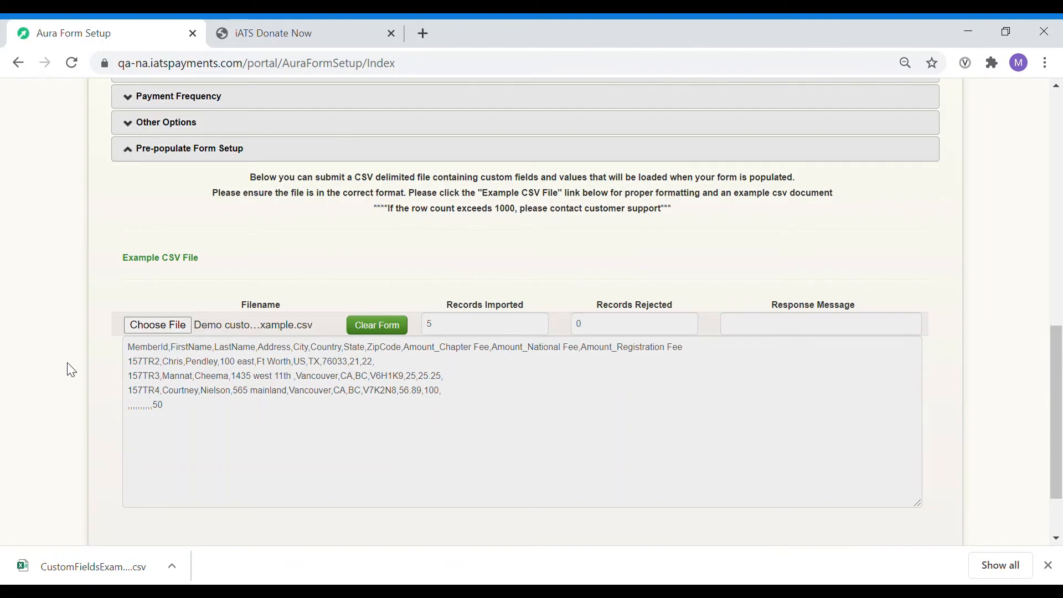
Select the entire Hosted Aura Link text at the top of the page.
scroll("up", 3)
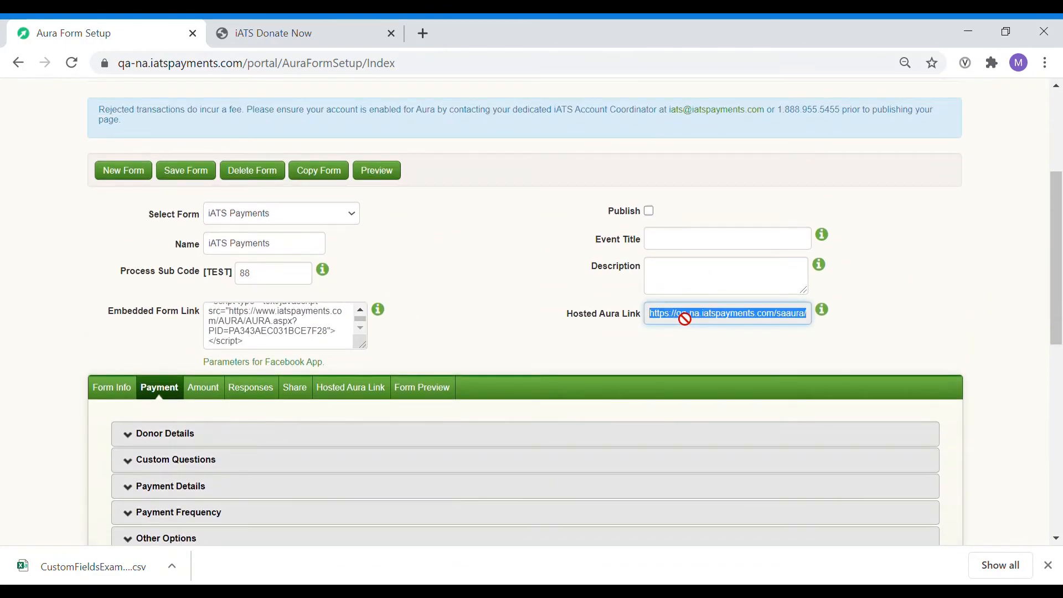
mouse_move(817, 319)
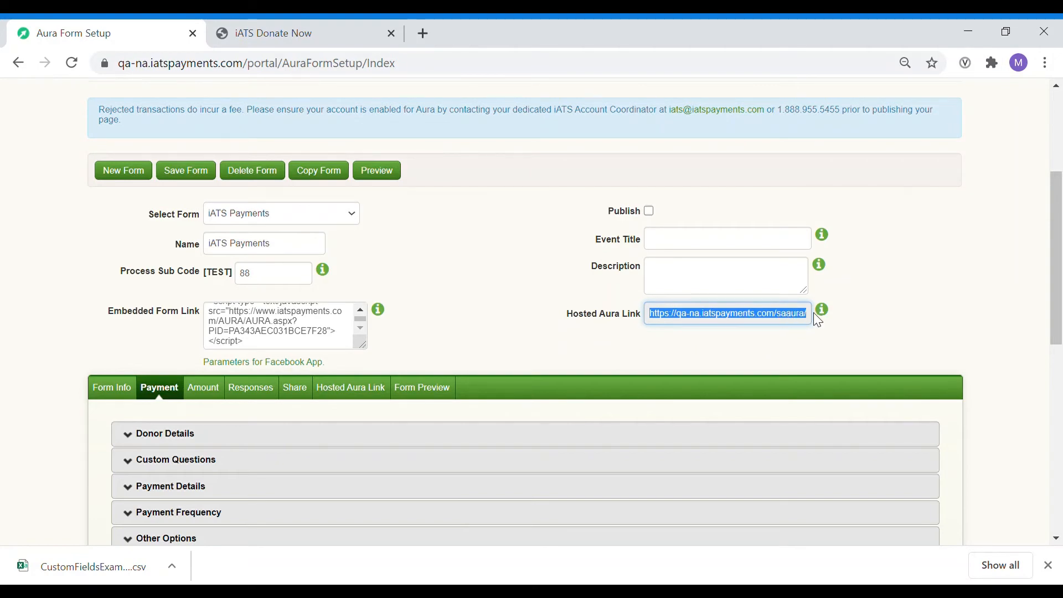
left_click(274, 32)
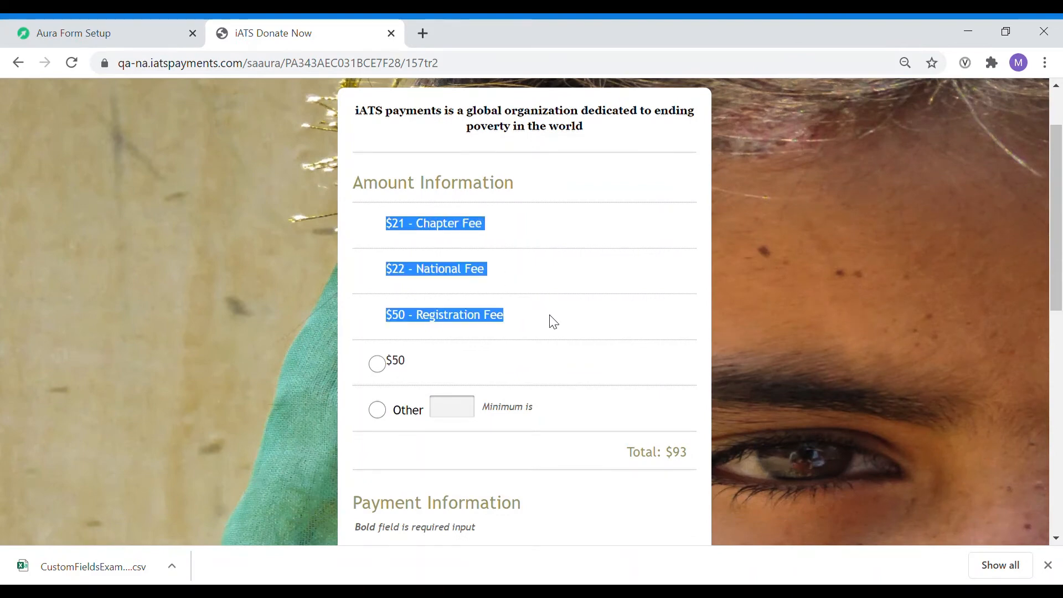
Enter a custom Other donation amount of 120.
scroll("down", 3)
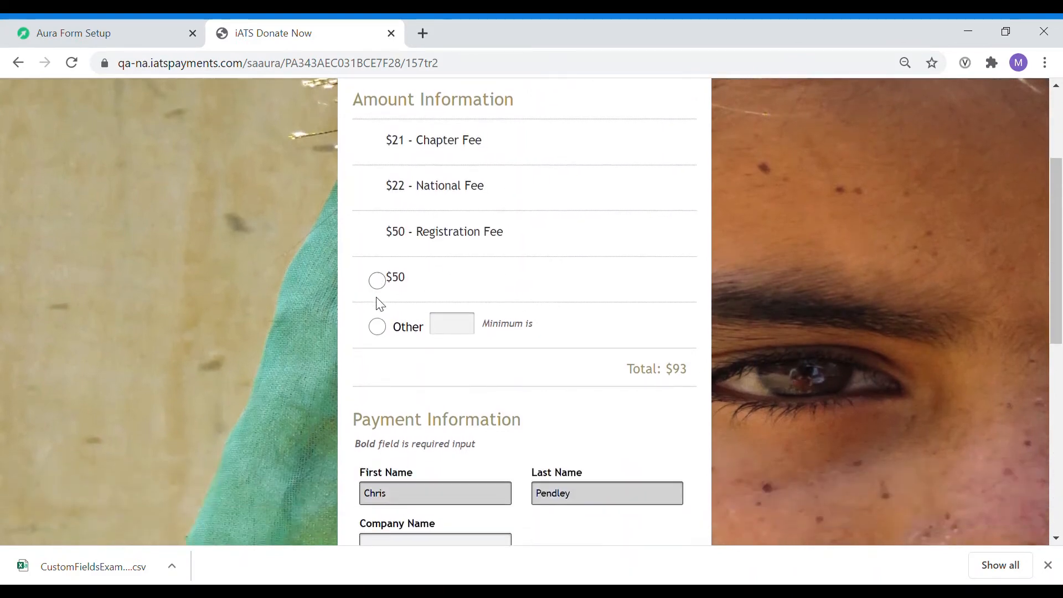
left_click(377, 326)
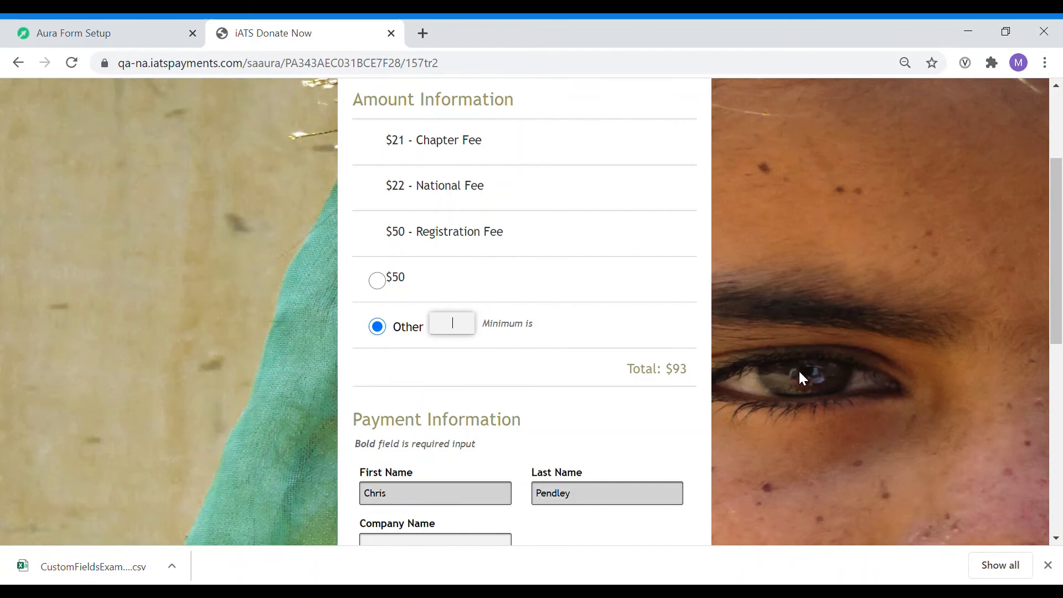
type("120")
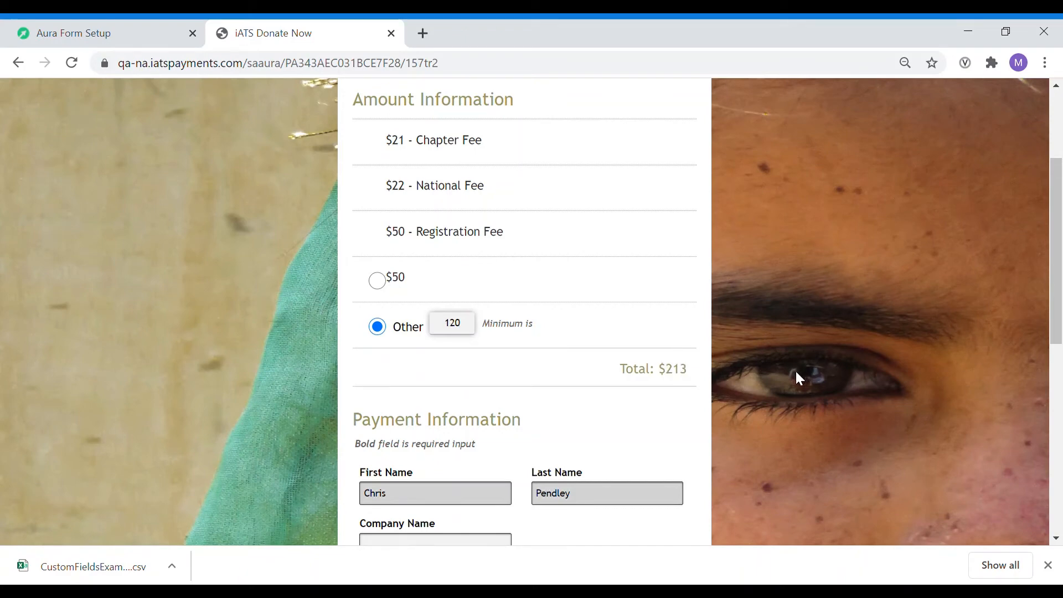
Check the donor email field and make the donation a one-time payment.
scroll("down", 3)
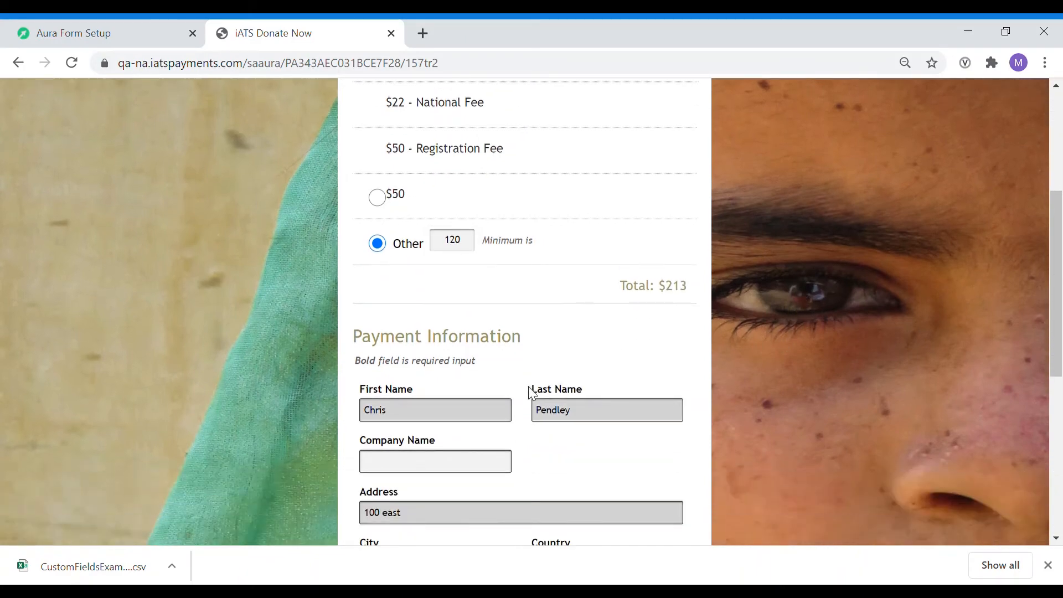
scroll("down", 3)
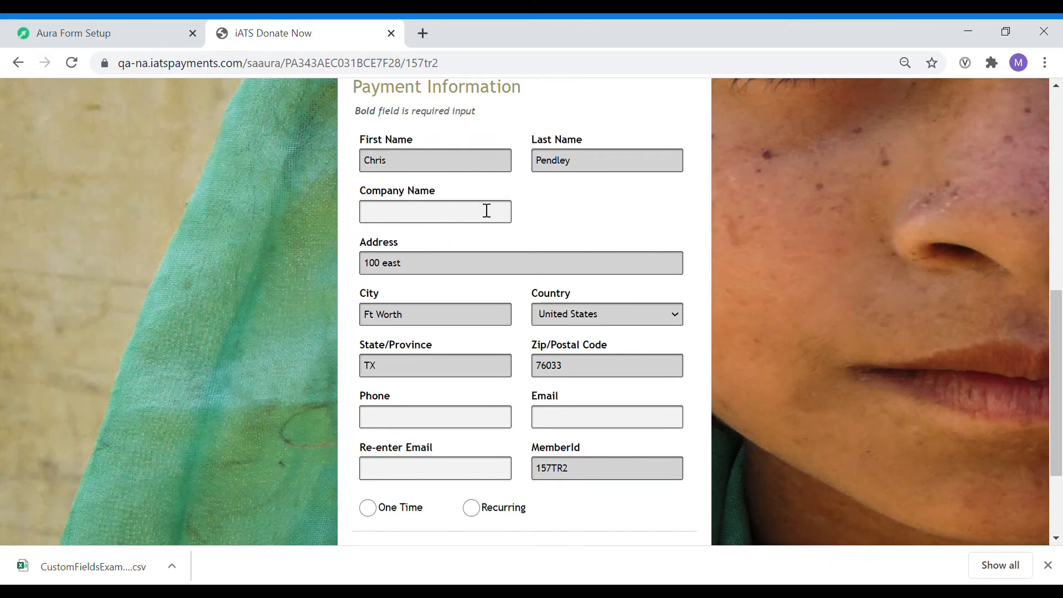
scroll("down", 3)
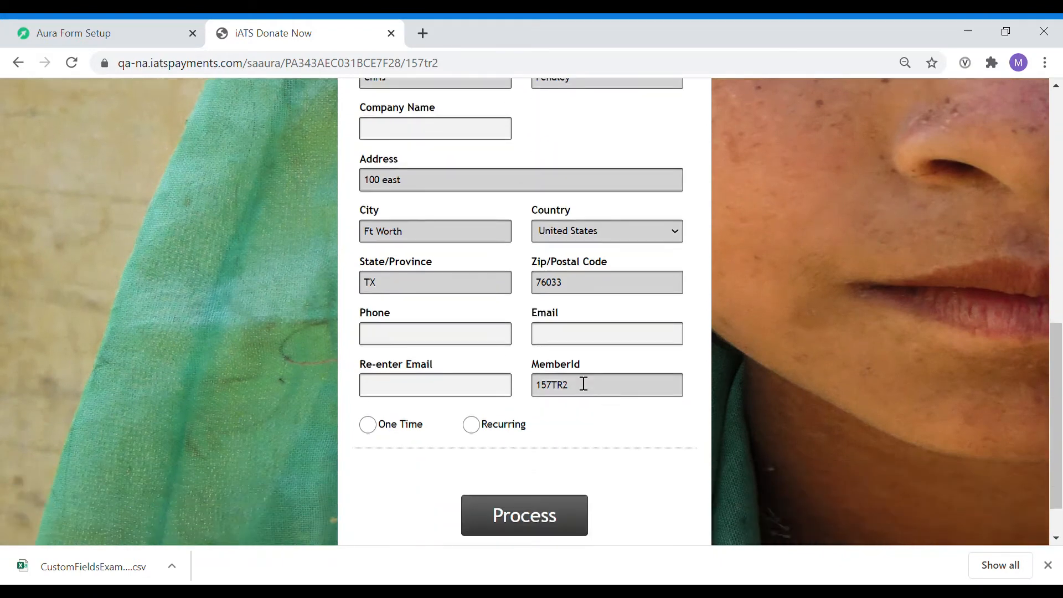
left_click(606, 332)
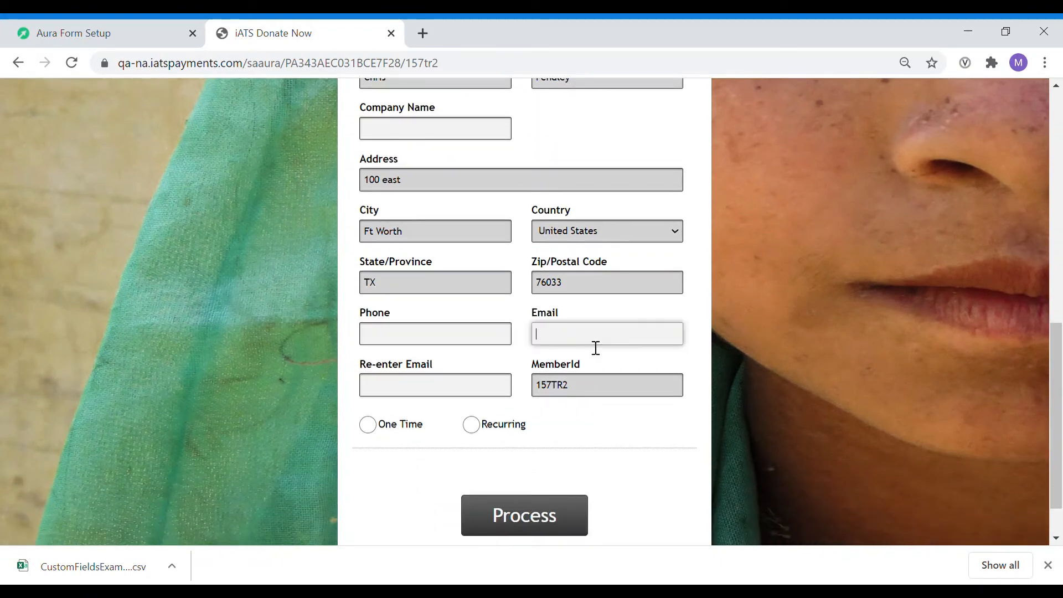
scroll("down", 3)
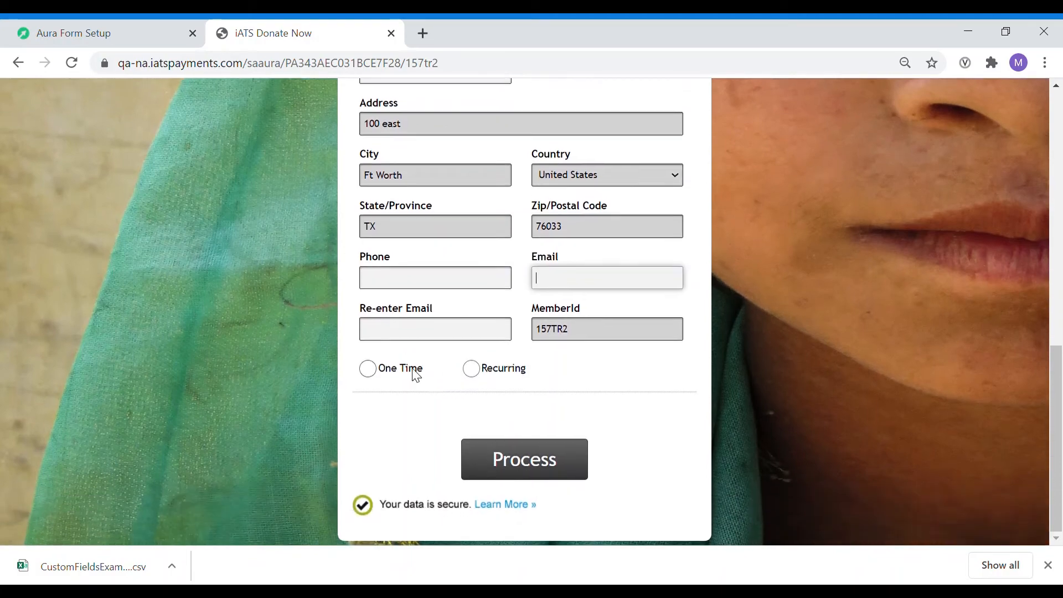
left_click(368, 368)
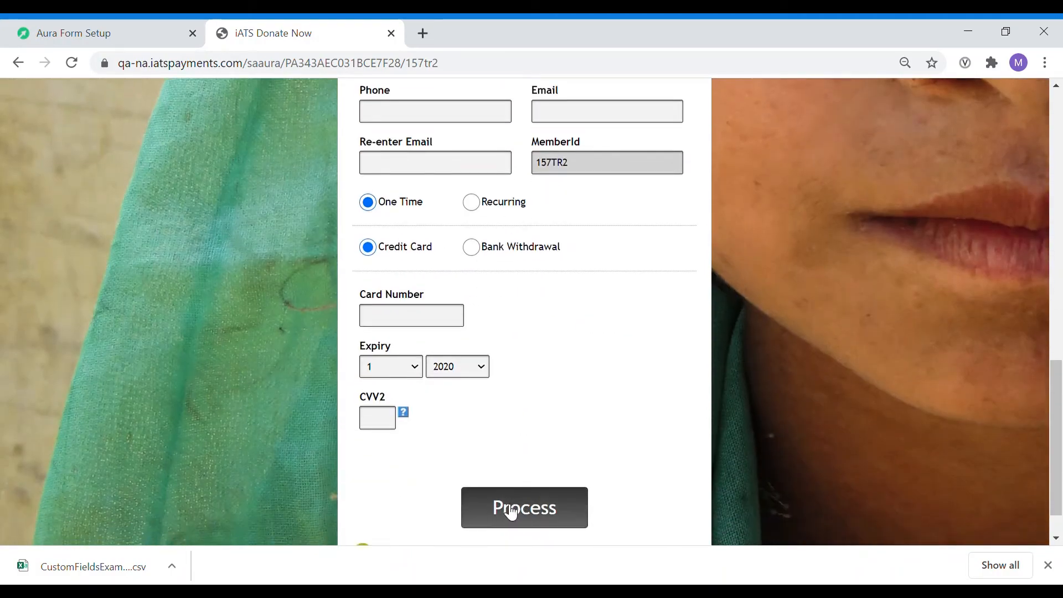
mouse_move(654, 314)
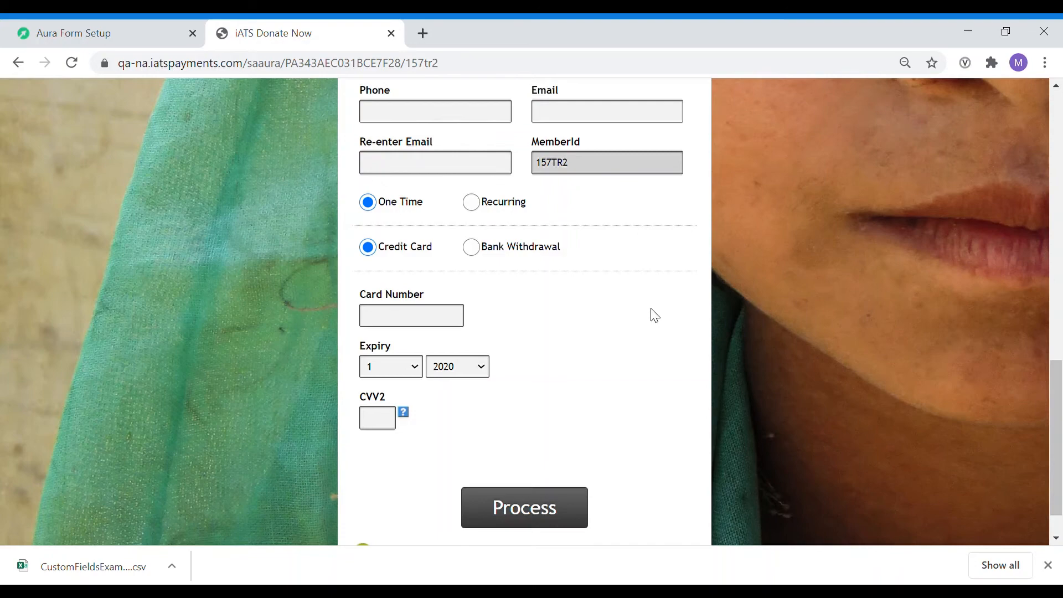
scroll("up", 3)
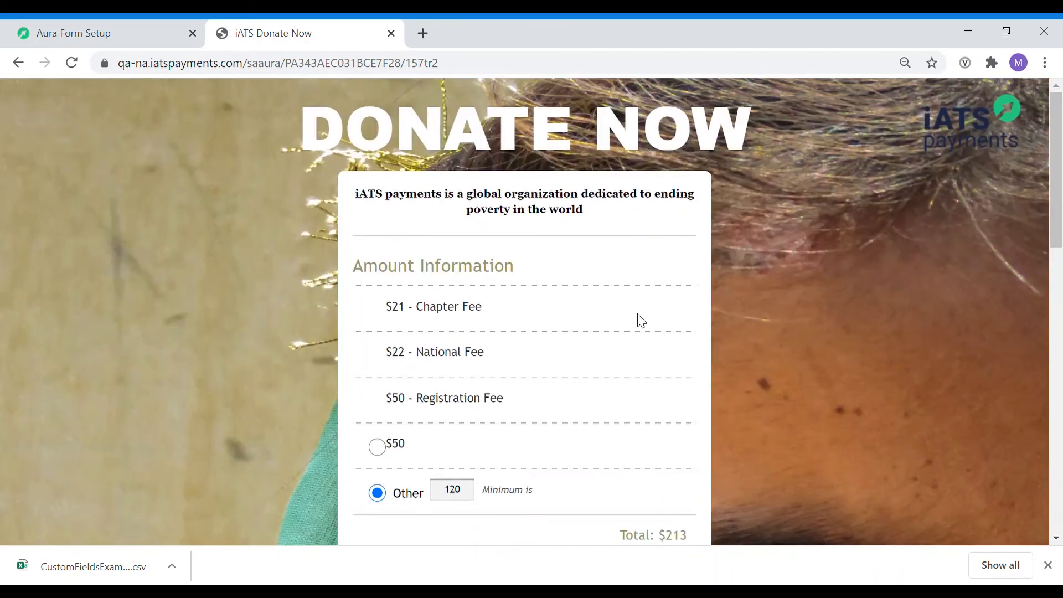
mouse_move(637, 240)
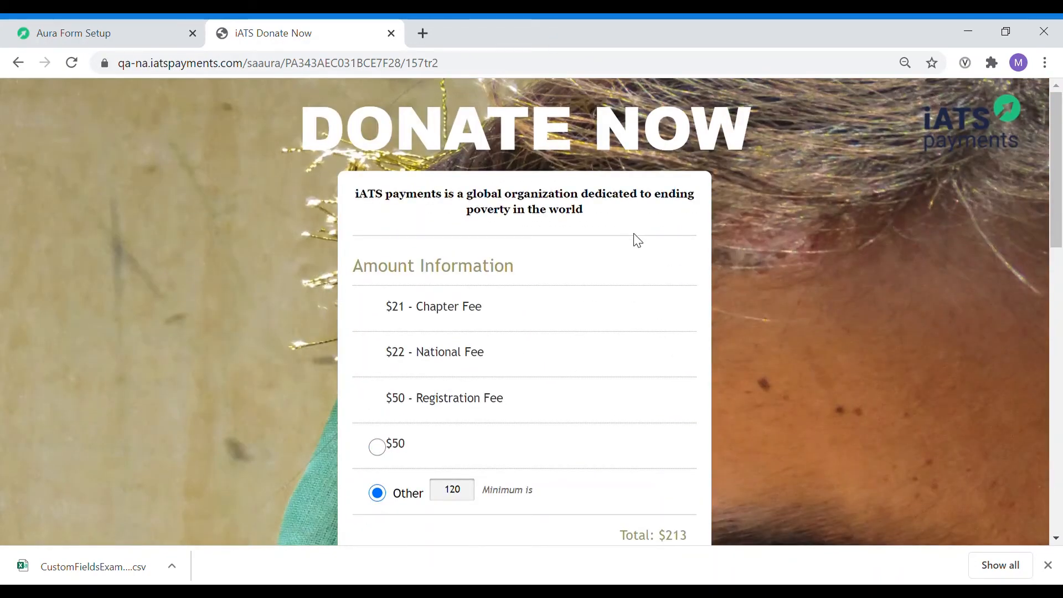
mouse_move(776, 428)
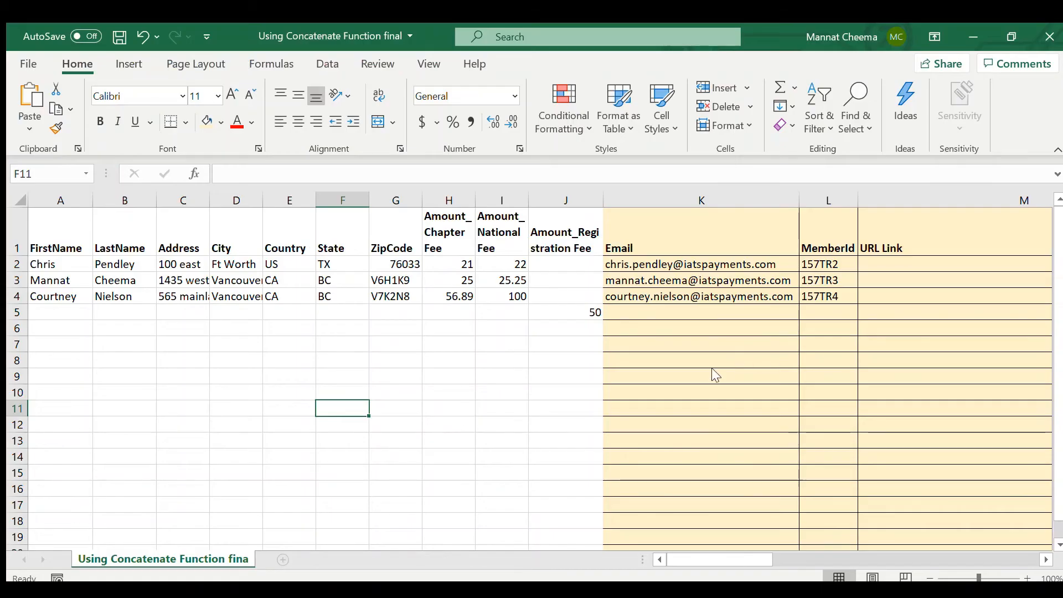
mouse_move(391, 408)
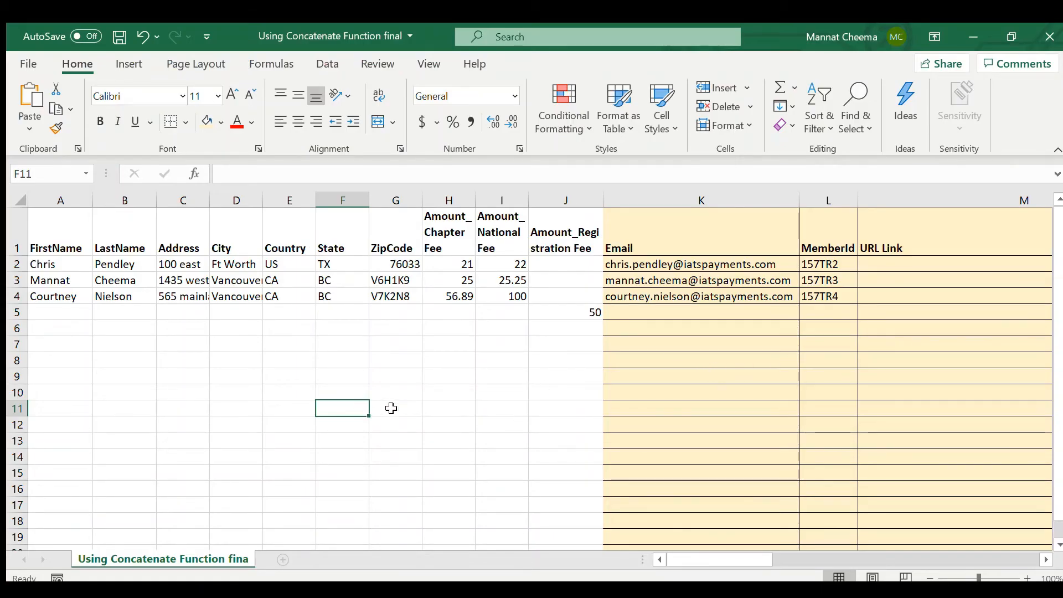
mouse_move(485, 449)
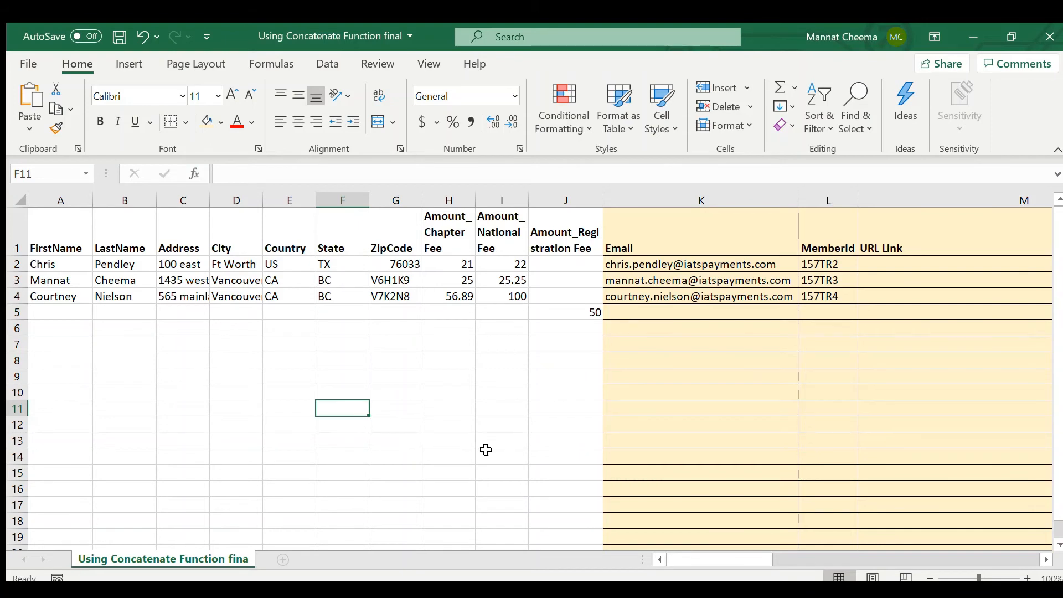
mouse_move(67, 221)
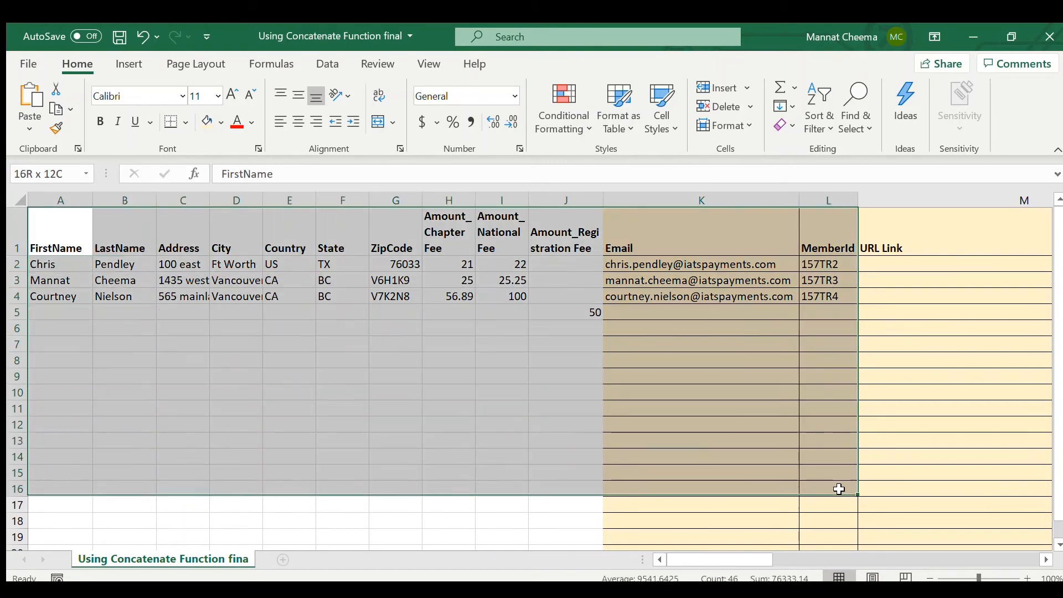
Highlight the imported donor data and locate the URL Link column.
left_click(500, 407)
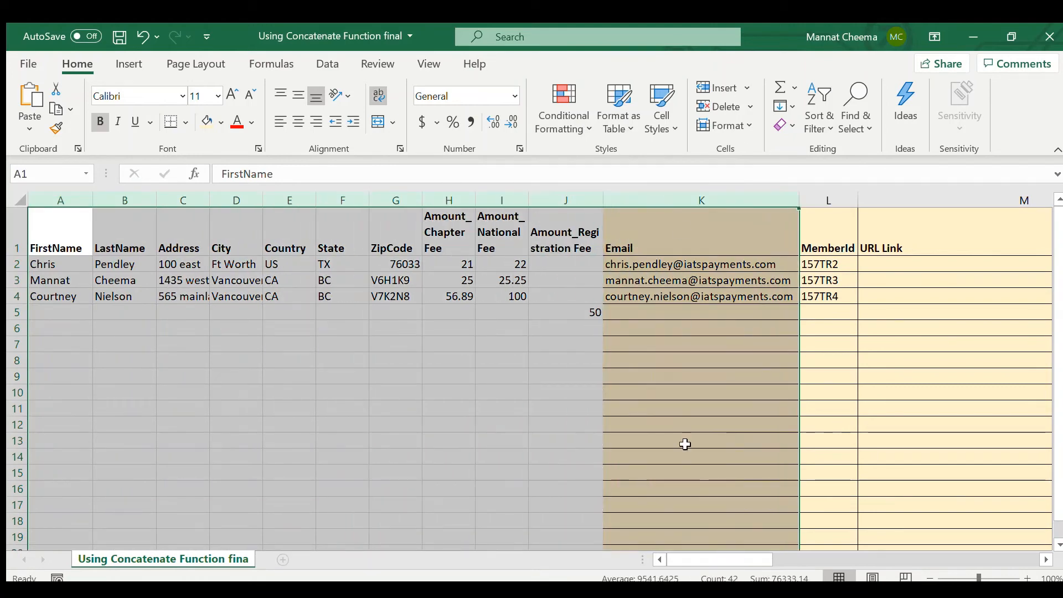
left_click(788, 230)
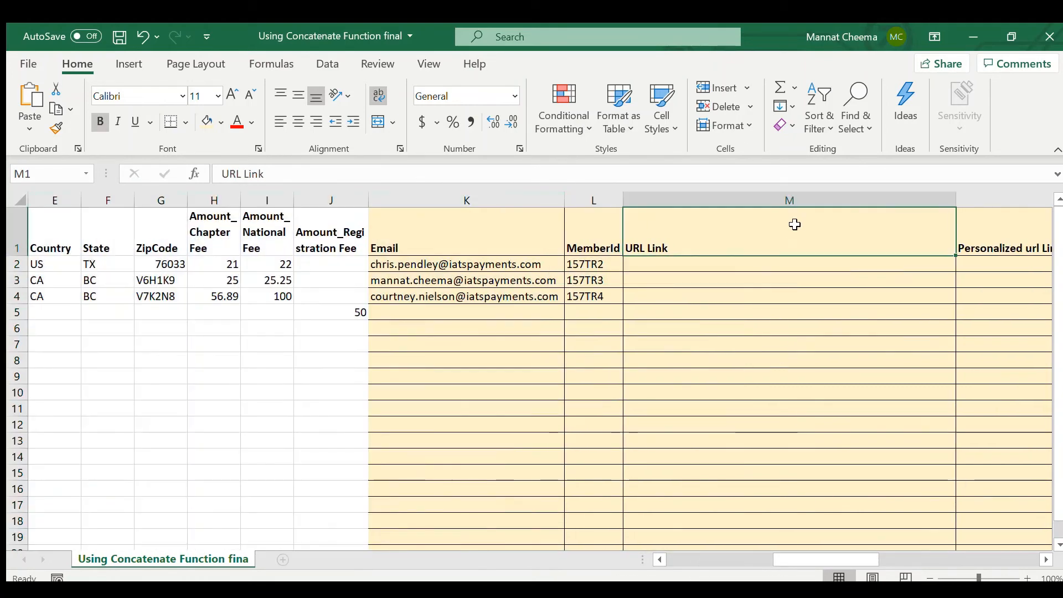
mouse_move(992, 241)
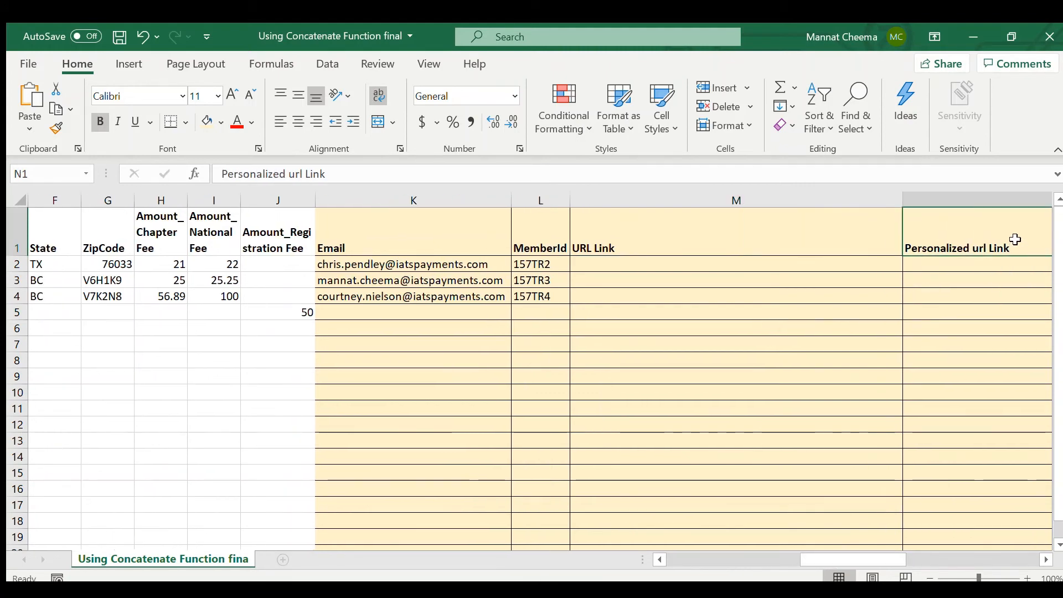
scroll("right", 3)
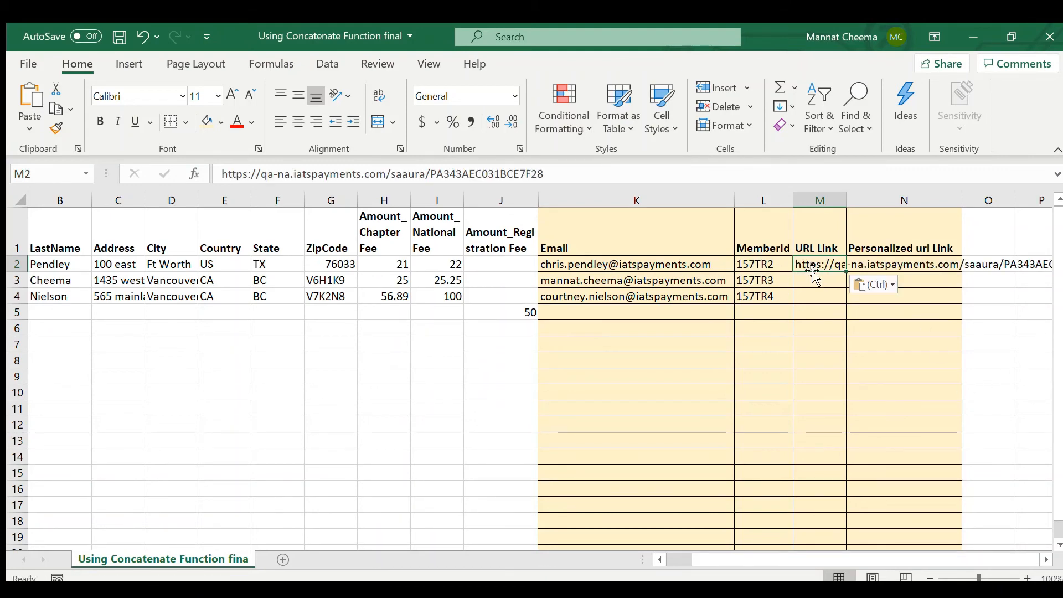
Copy the base form URL into the URL Link cells for the remaining donor rows.
left_click(818, 296)
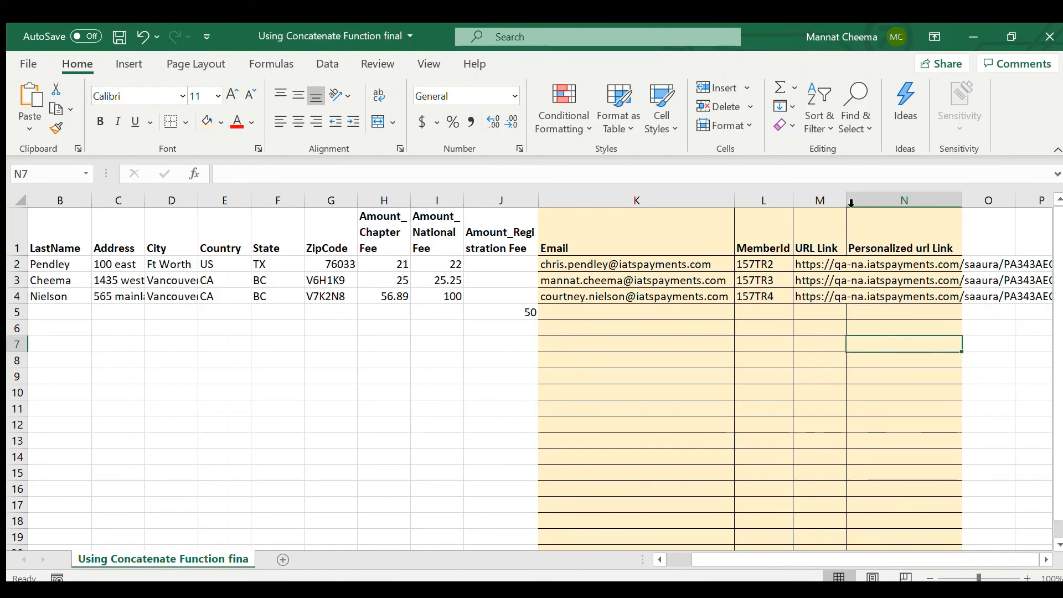
scroll("right", 3)
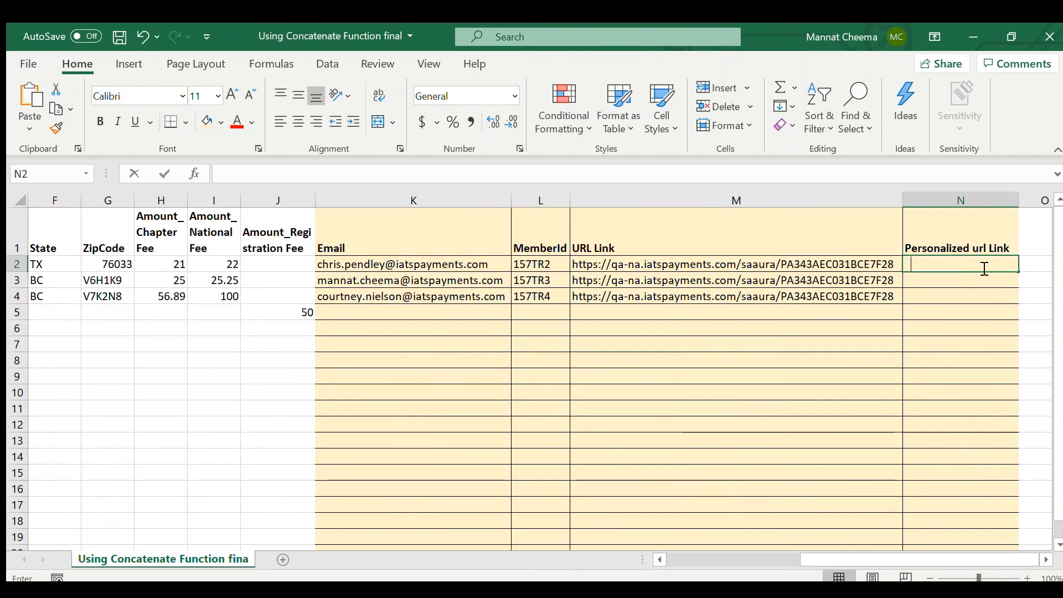
Enter =CONCATENATE(M2,"/",L2) in N2 and fill it down to rows 3 and 4.
type("=")
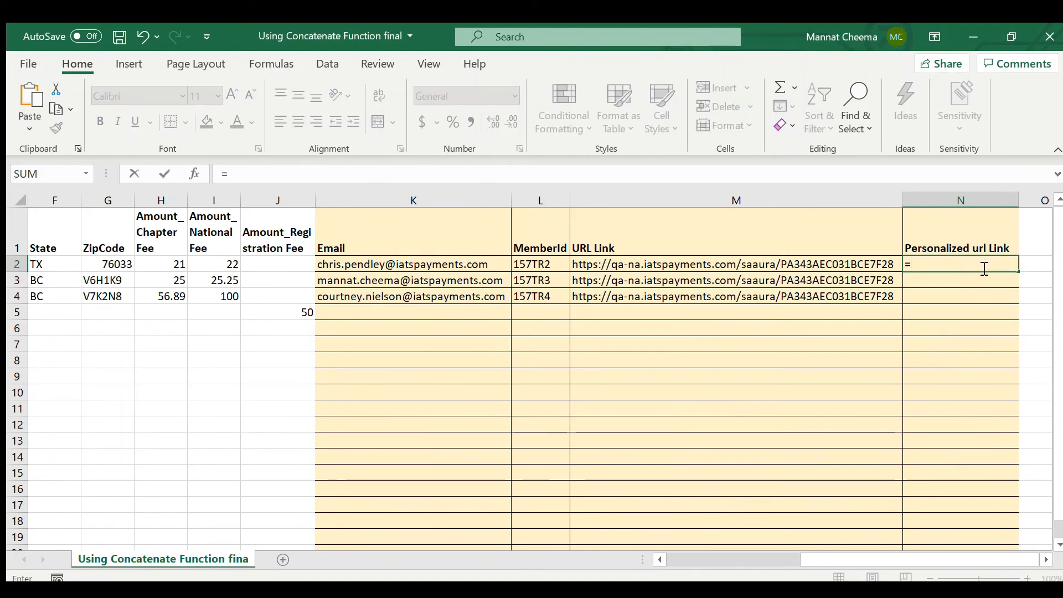
type("CONCATENA")
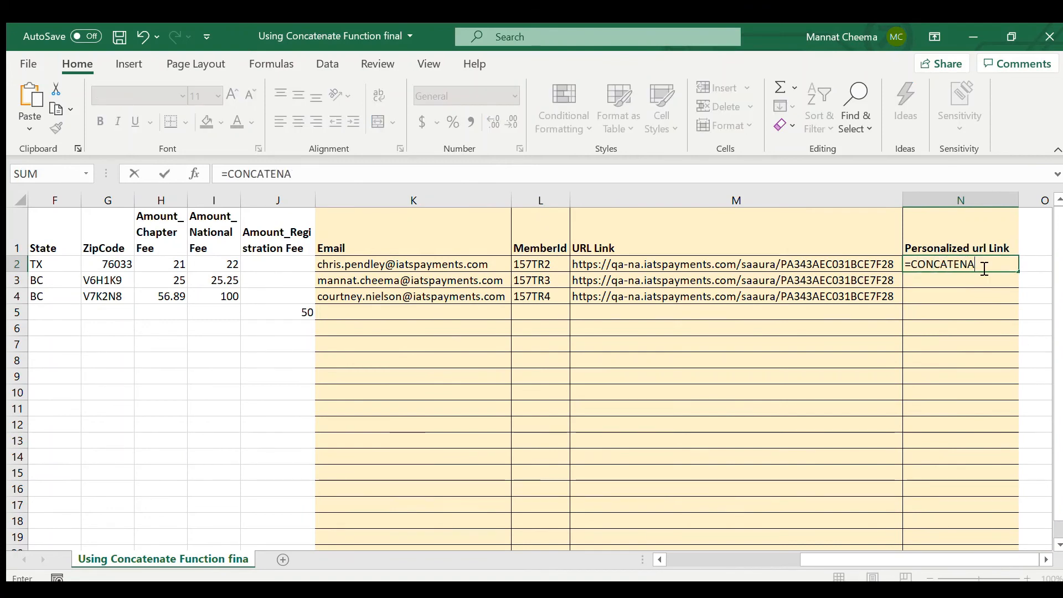
type("TE(")
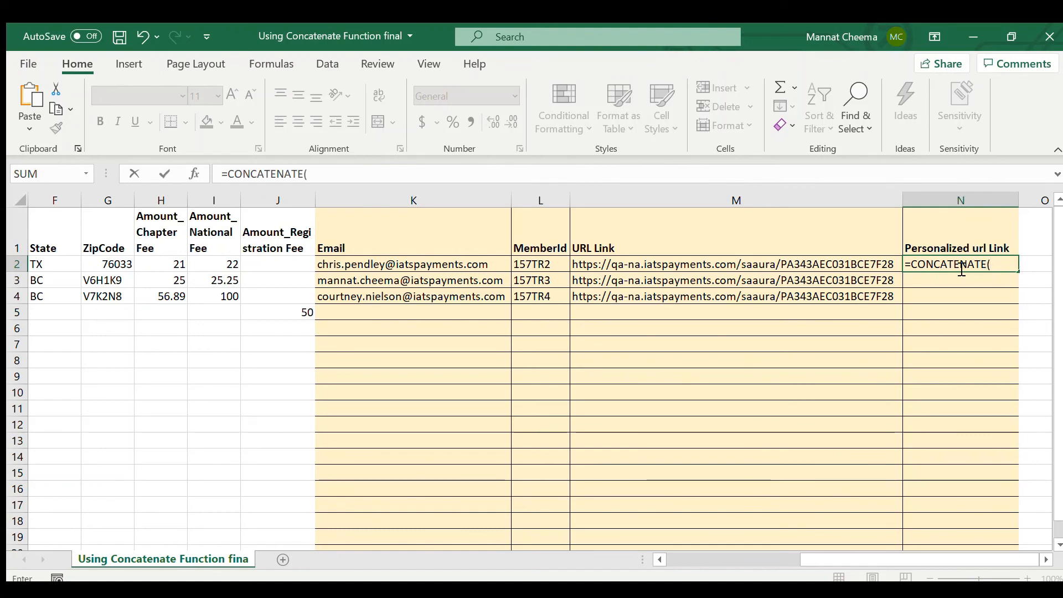
left_click(735, 263)
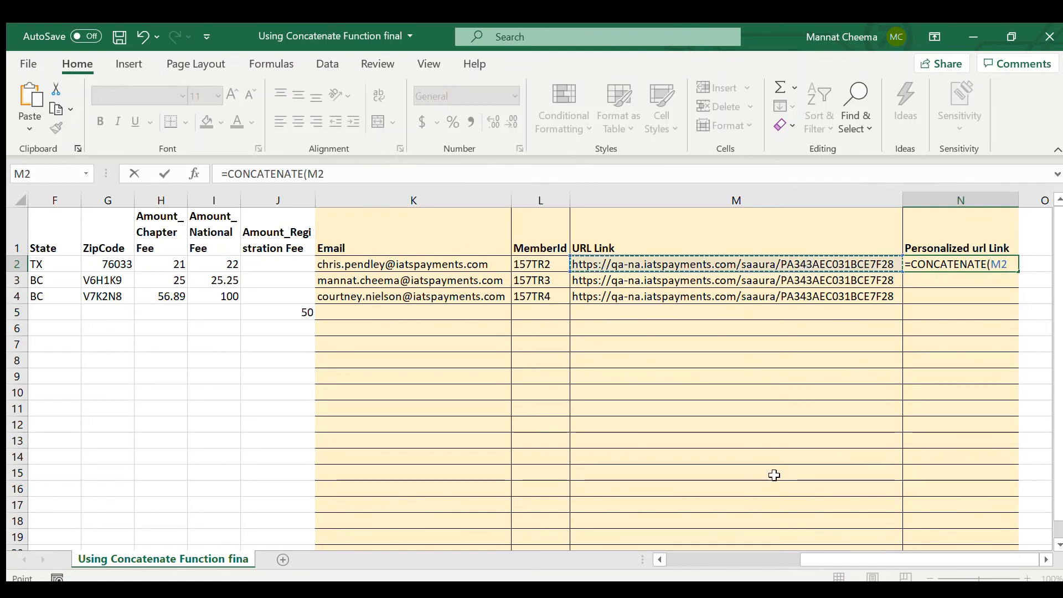
type(",\"")
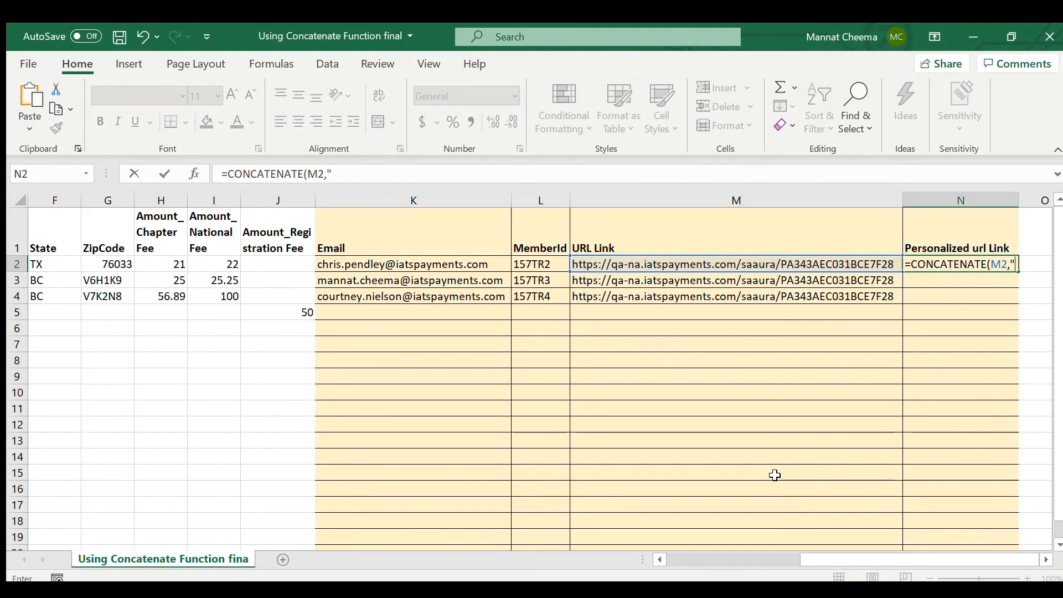
type("/\",")
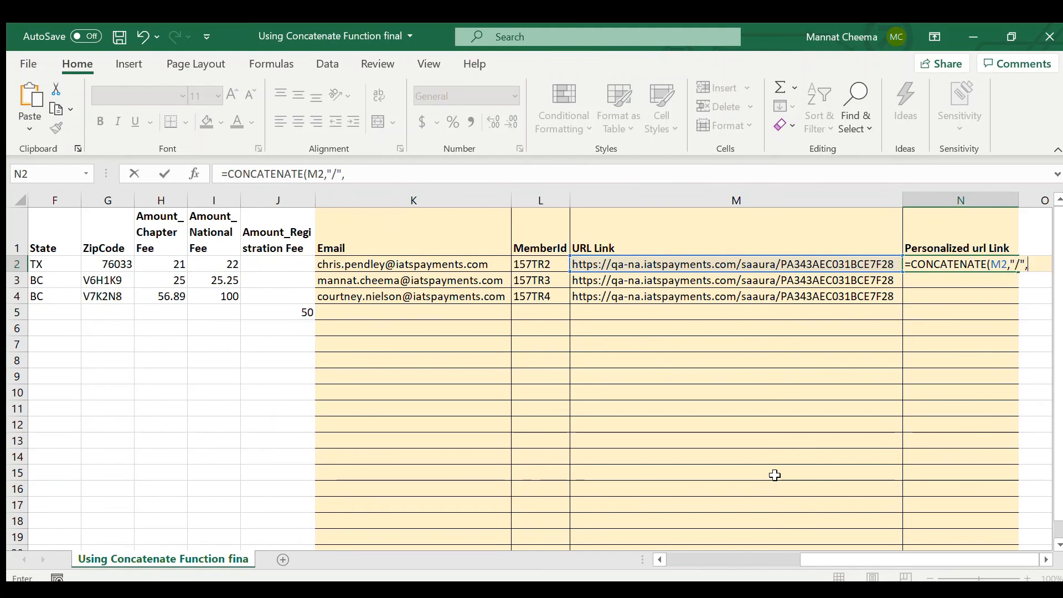
left_click(540, 264)
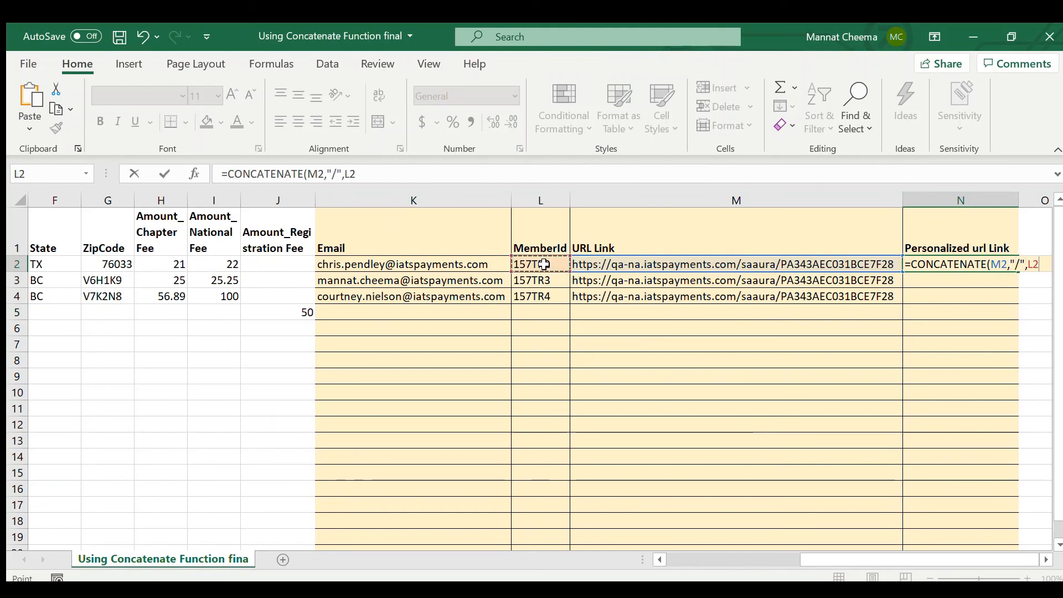
key("Return")
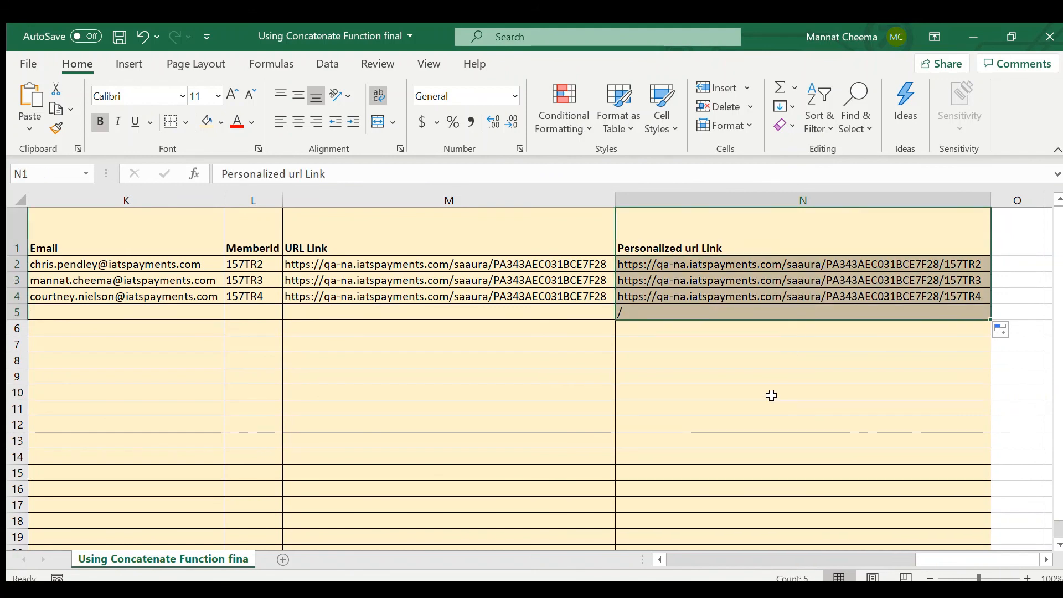
left_click(771, 392)
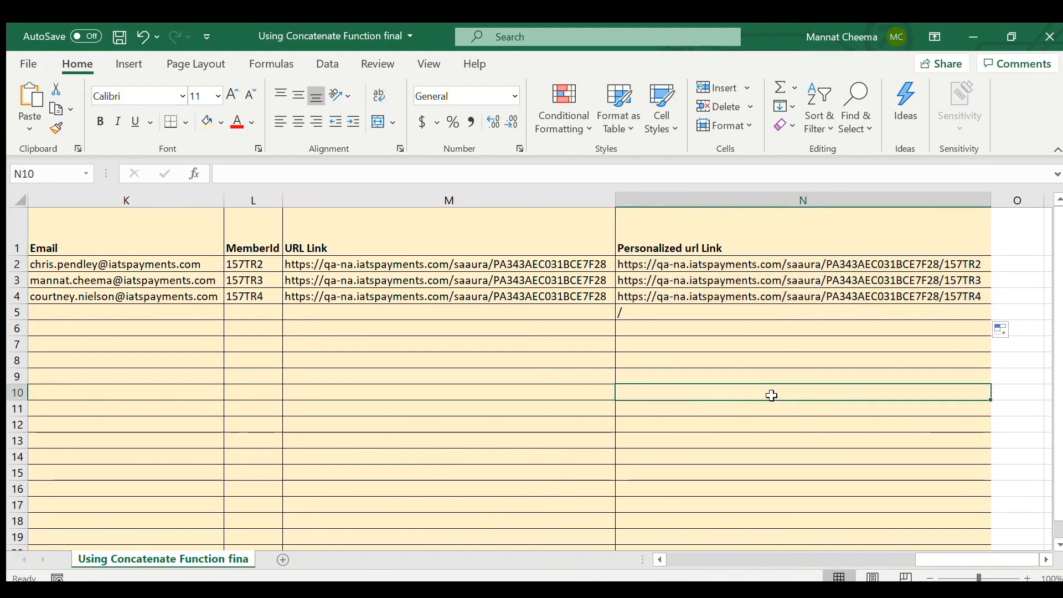